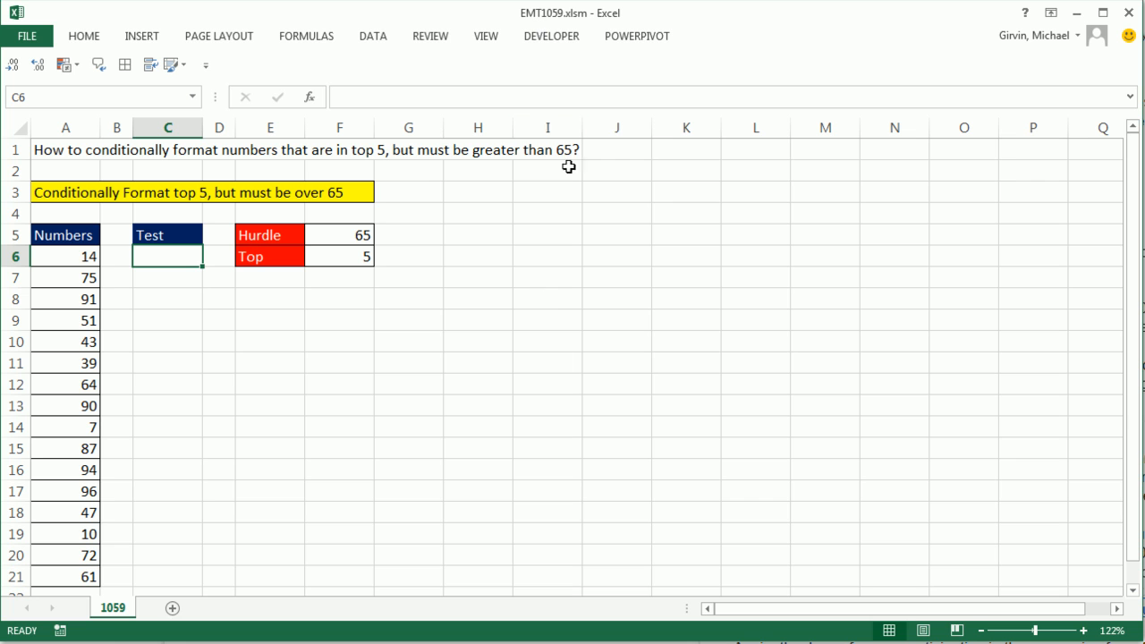
pyautogui.moveTo(94, 264)
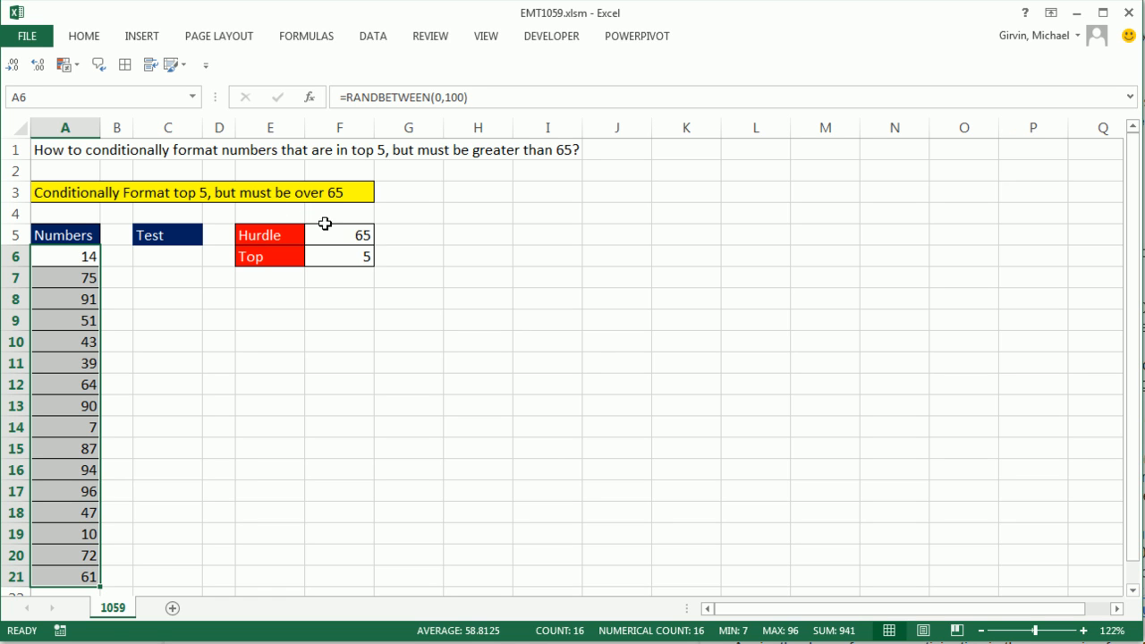
pyautogui.moveTo(76, 307)
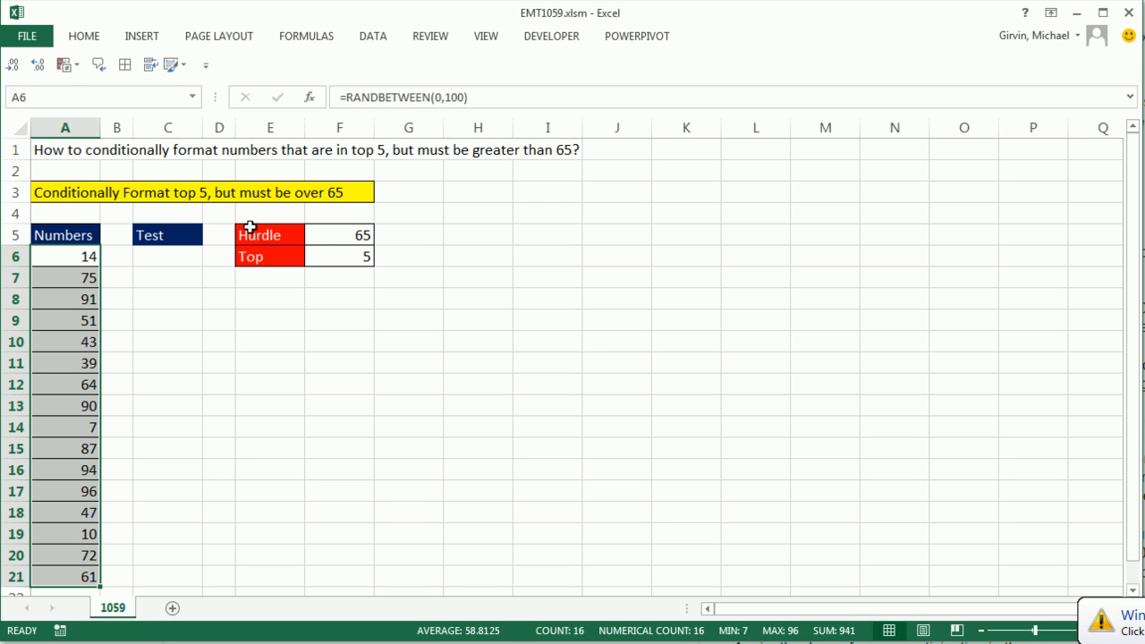
pyautogui.moveTo(109, 358)
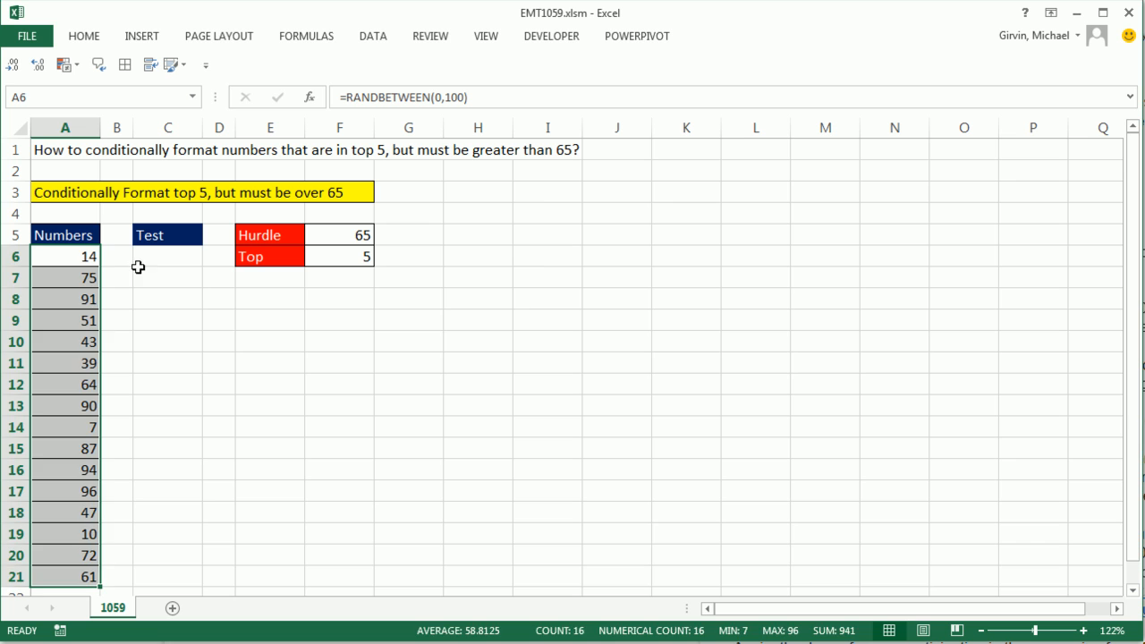
# - Check the random numbers 51, 39 and 91 in column A, then reselect Test cell C6
pyautogui.click(88, 320)
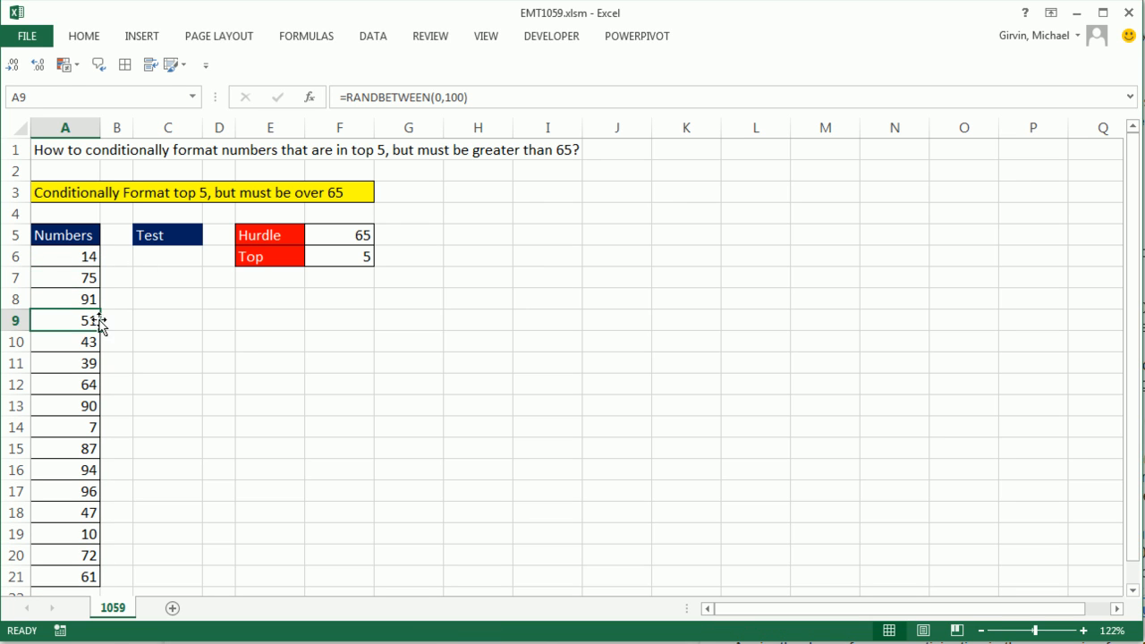
pyautogui.click(64, 363)
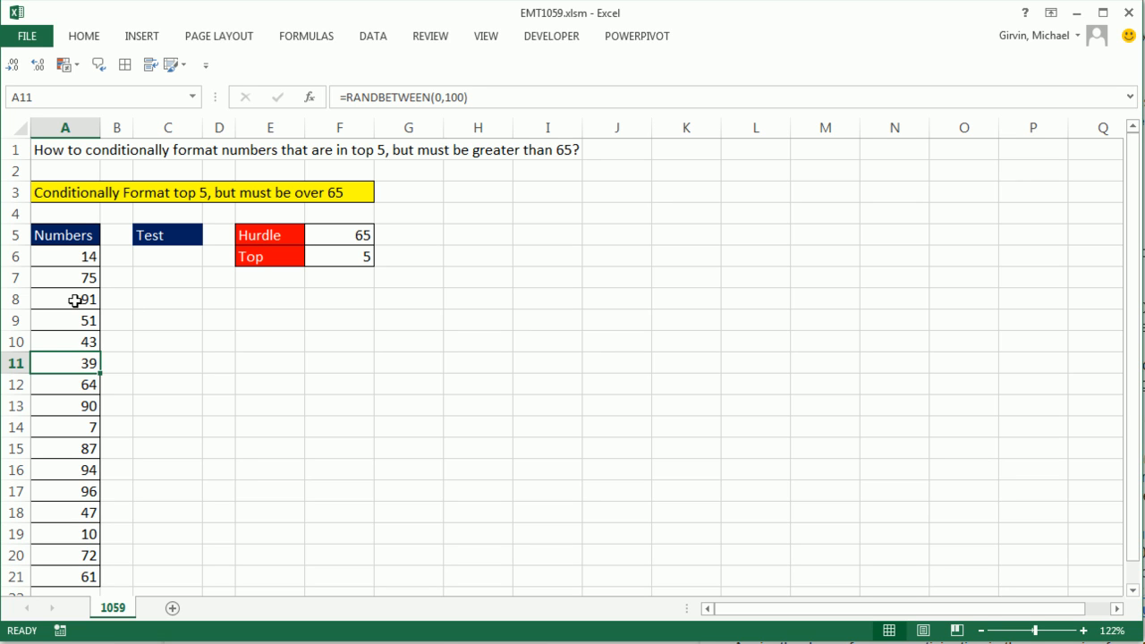
pyautogui.click(64, 299)
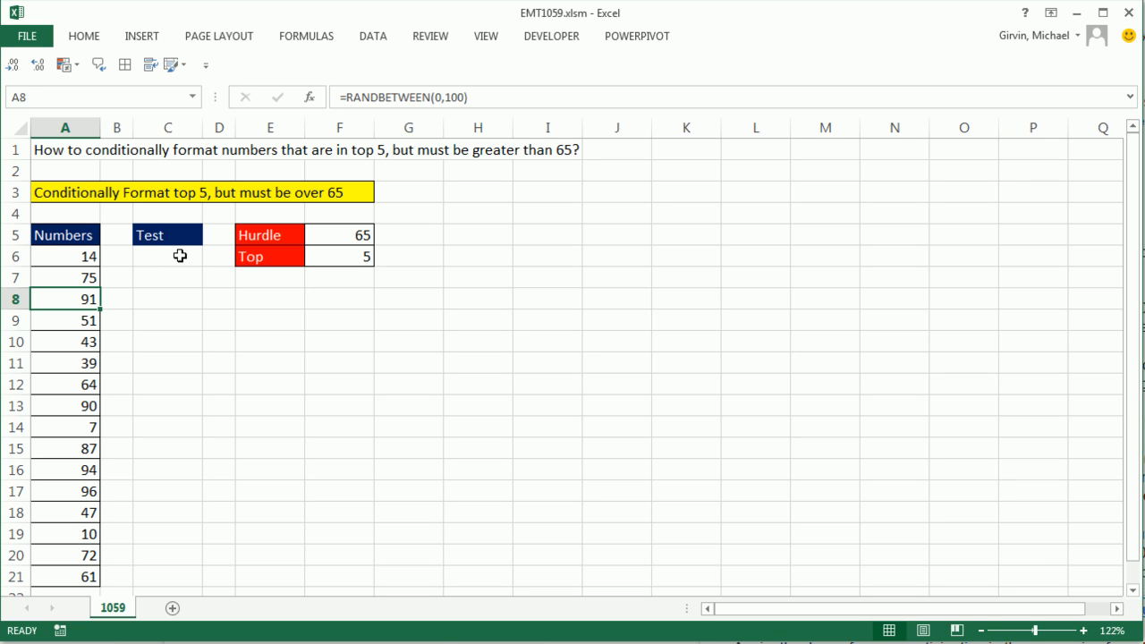
pyautogui.click(168, 255)
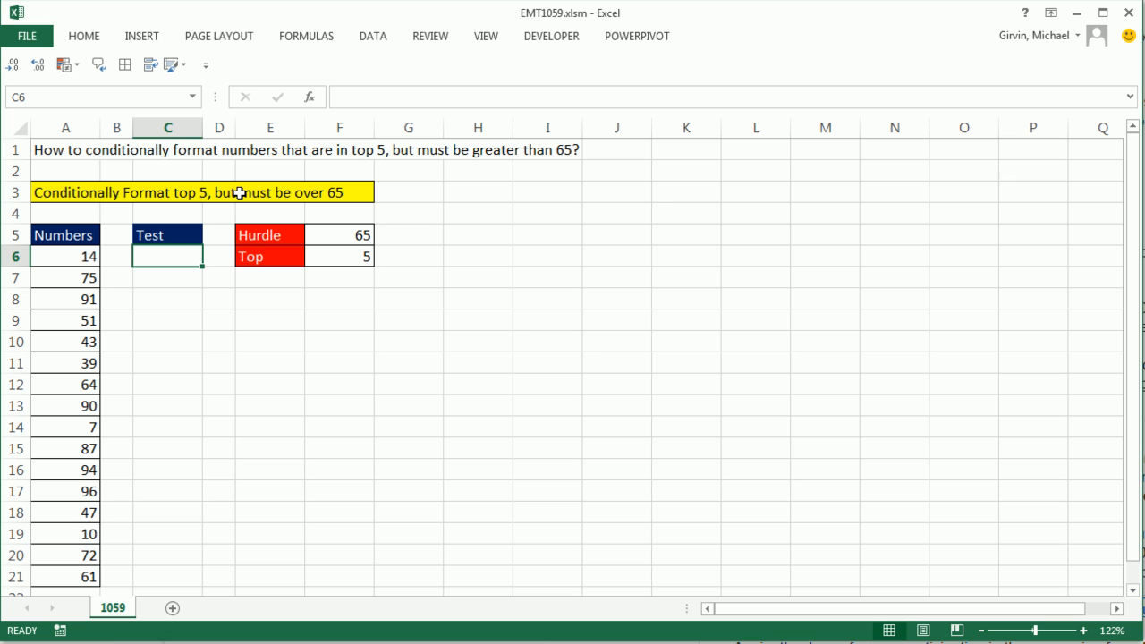
pyautogui.moveTo(184, 247)
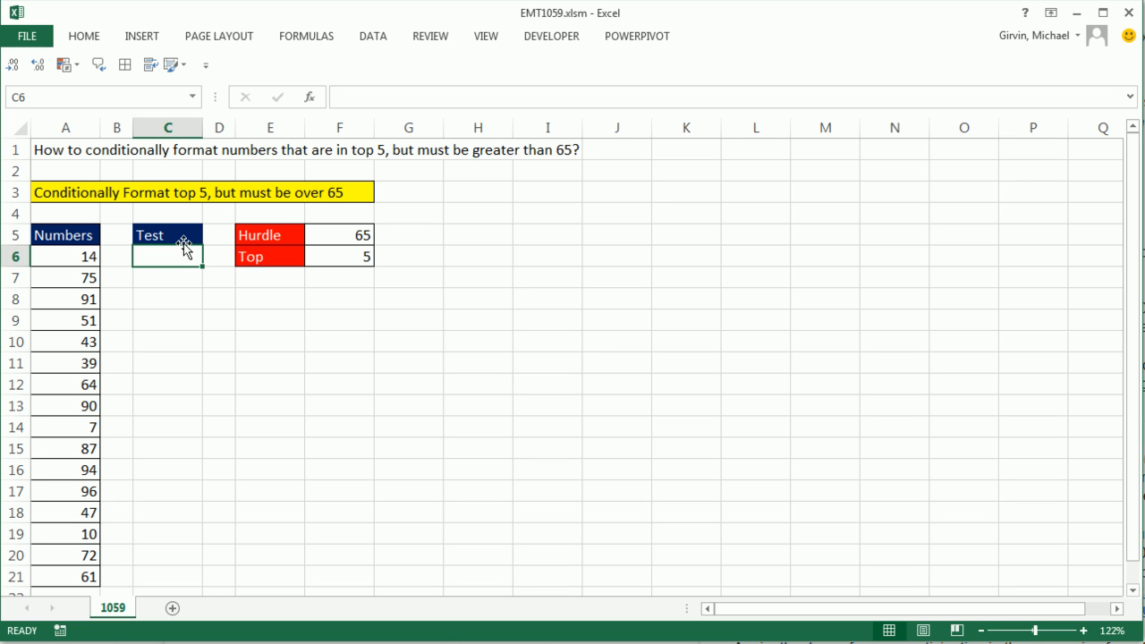
pyautogui.moveTo(165, 257)
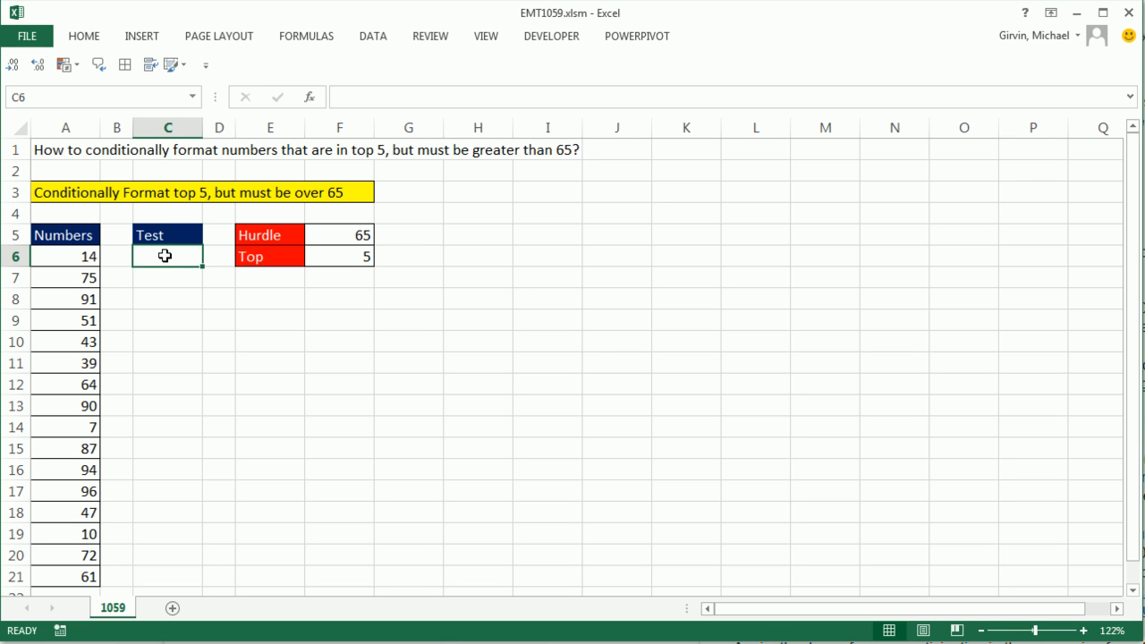
pyautogui.moveTo(162, 578)
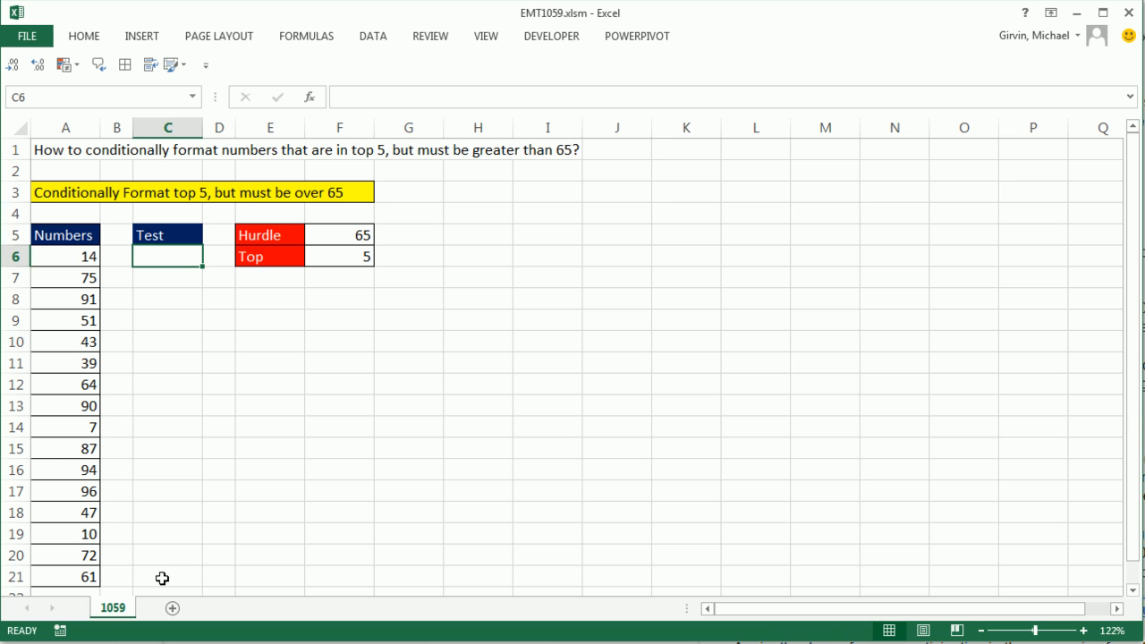
pyautogui.moveTo(68, 316)
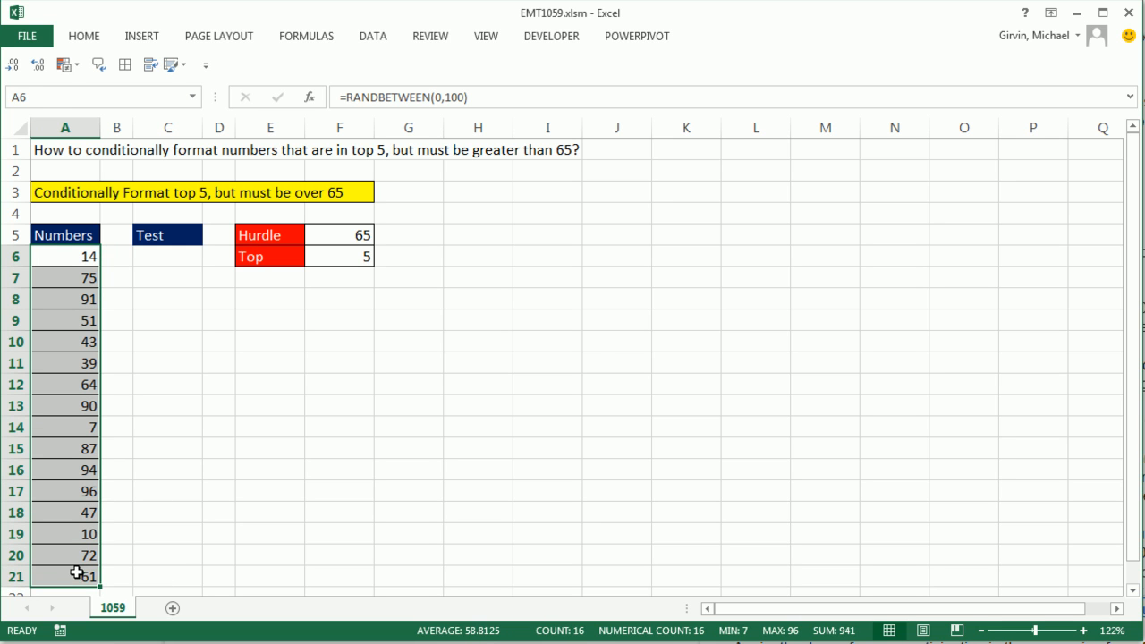
pyautogui.moveTo(255, 192)
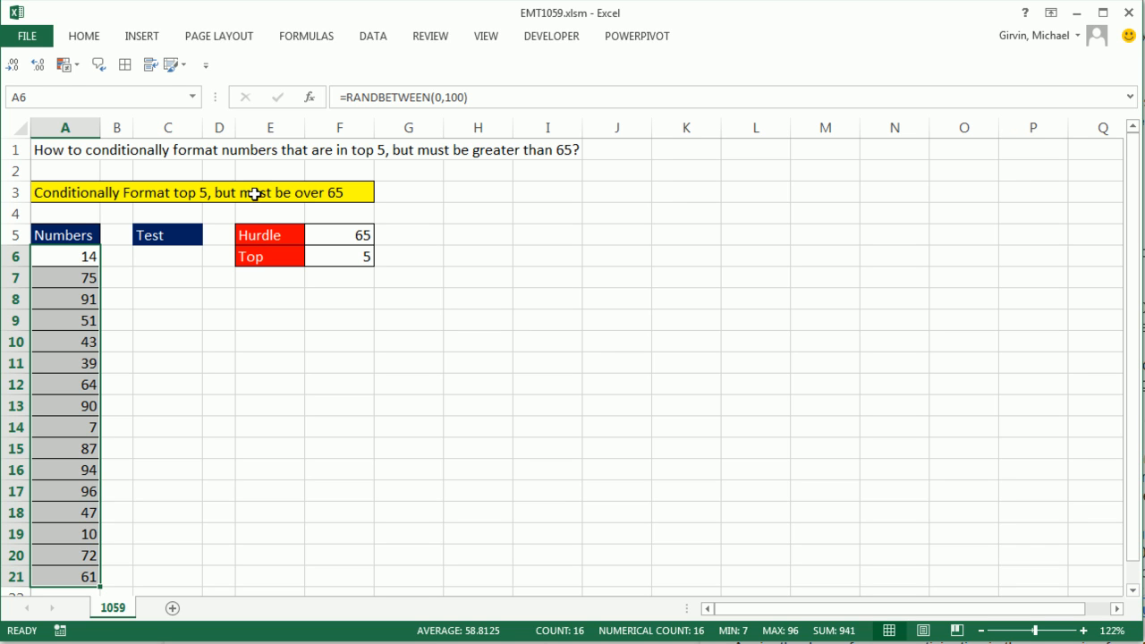
pyautogui.click(167, 256)
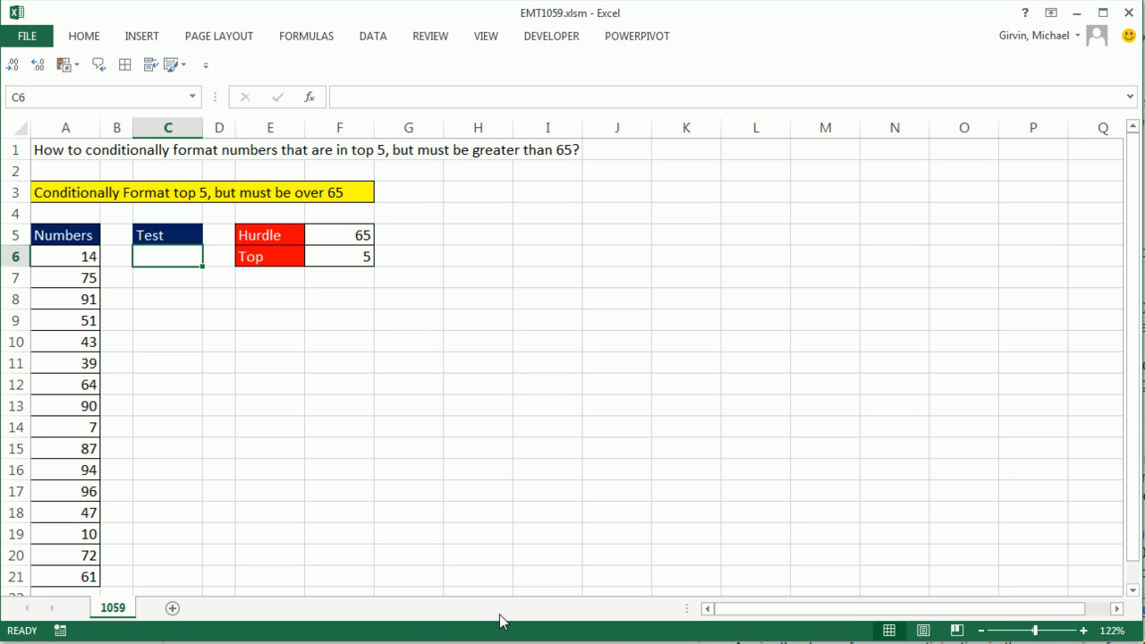
pyautogui.moveTo(452, 608)
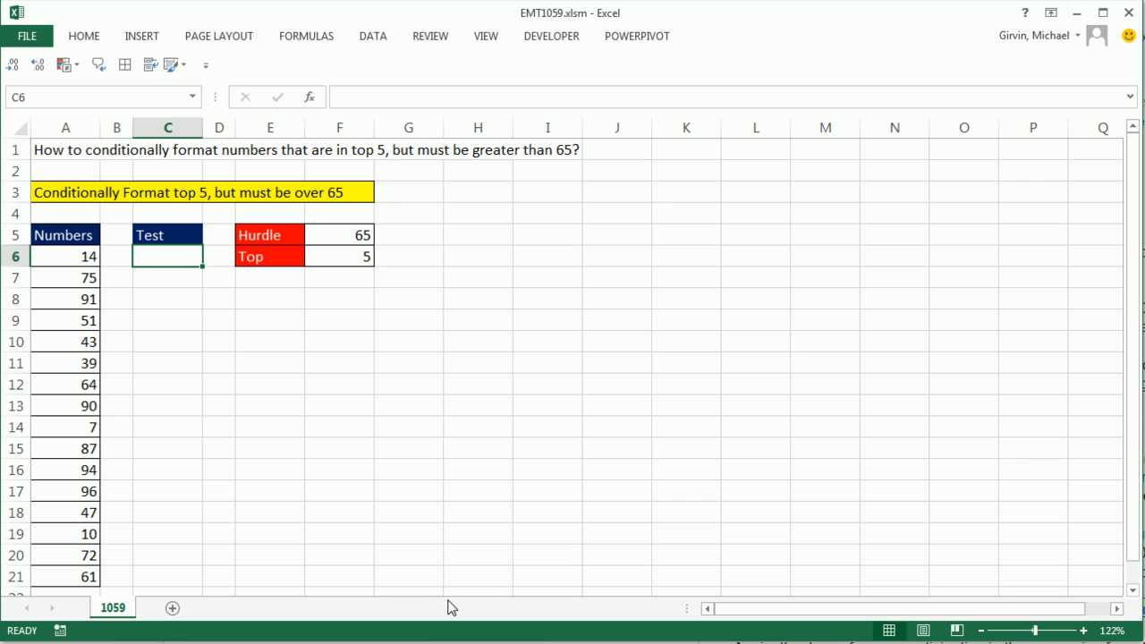
# - Begin C6's formula as =AND(A6>$F$5, with the Hurdle reference made absolute
pyautogui.write('=a')
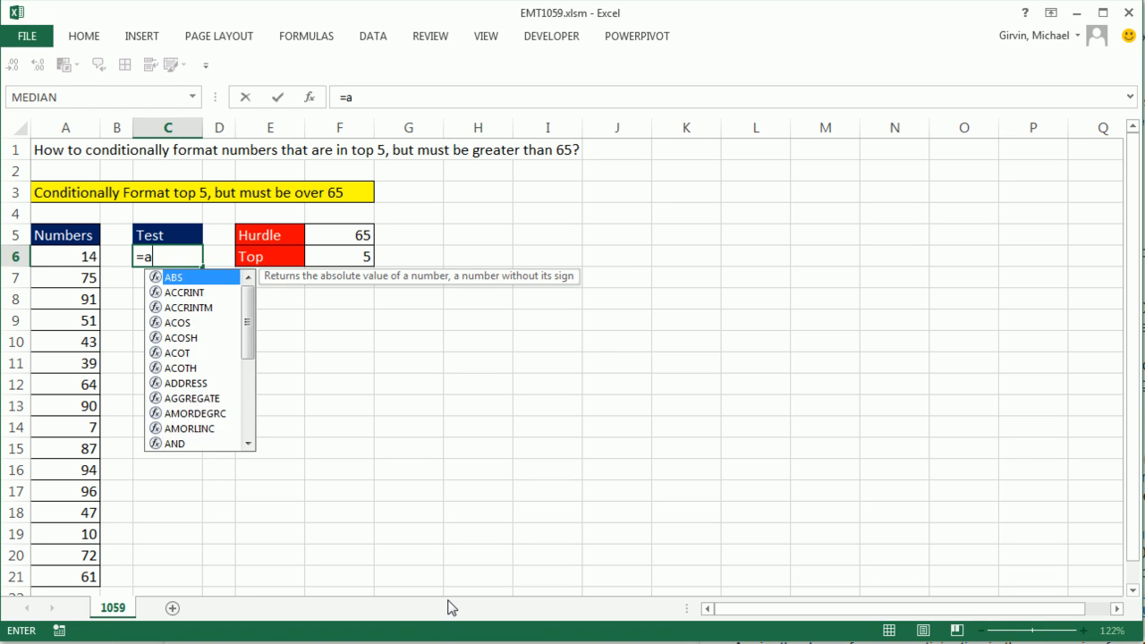
pyautogui.write('AND(')
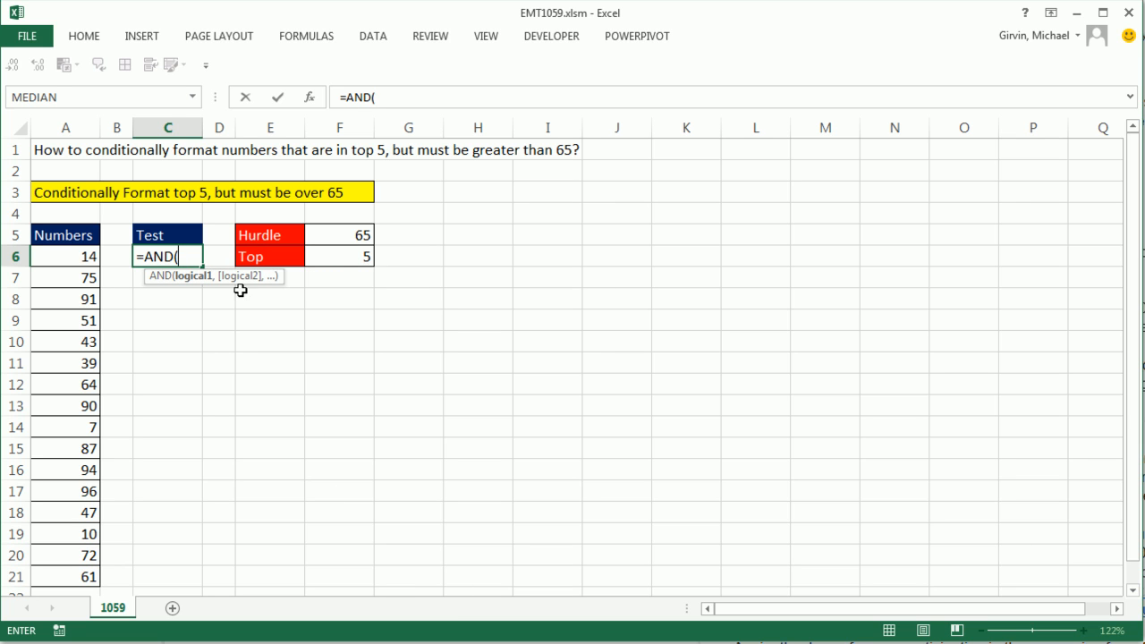
pyautogui.moveTo(452, 320)
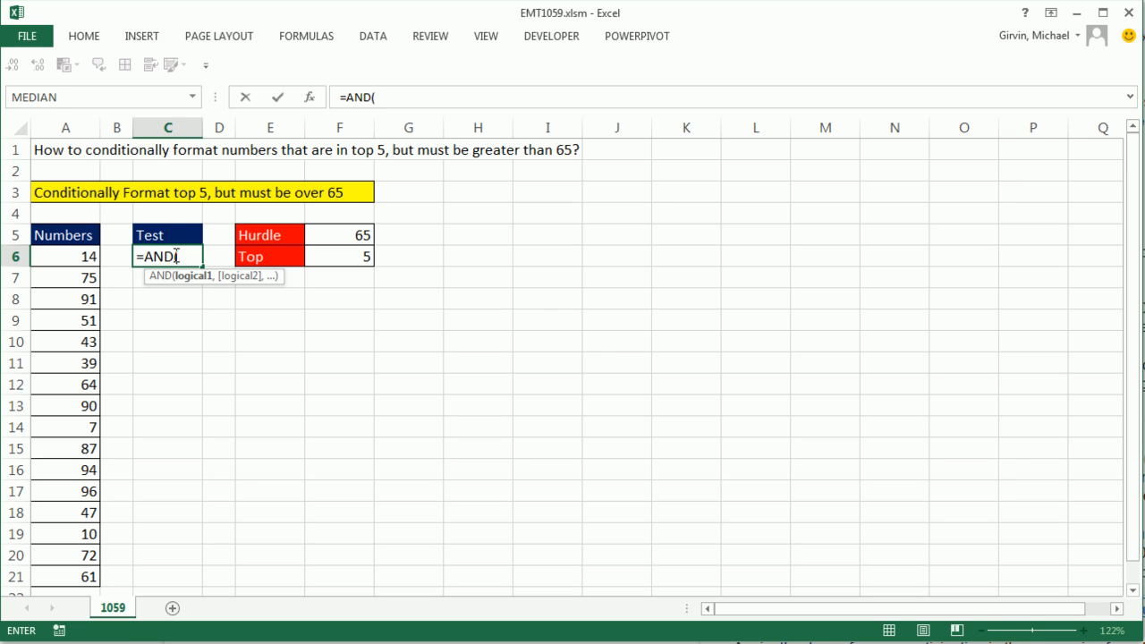
pyautogui.moveTo(134, 235)
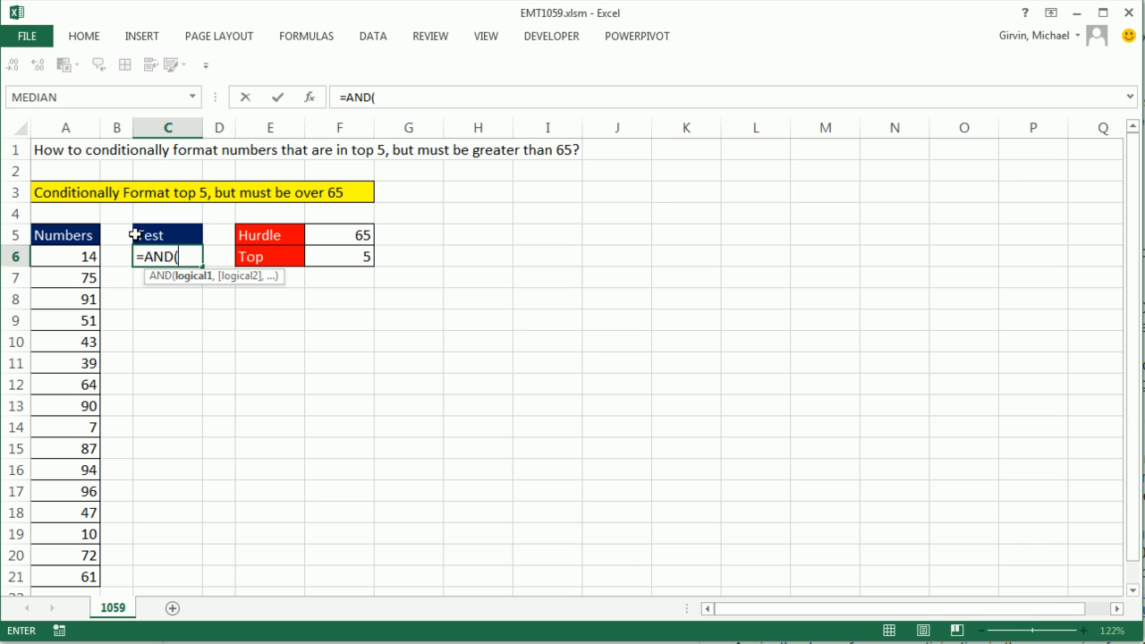
pyautogui.moveTo(266, 509)
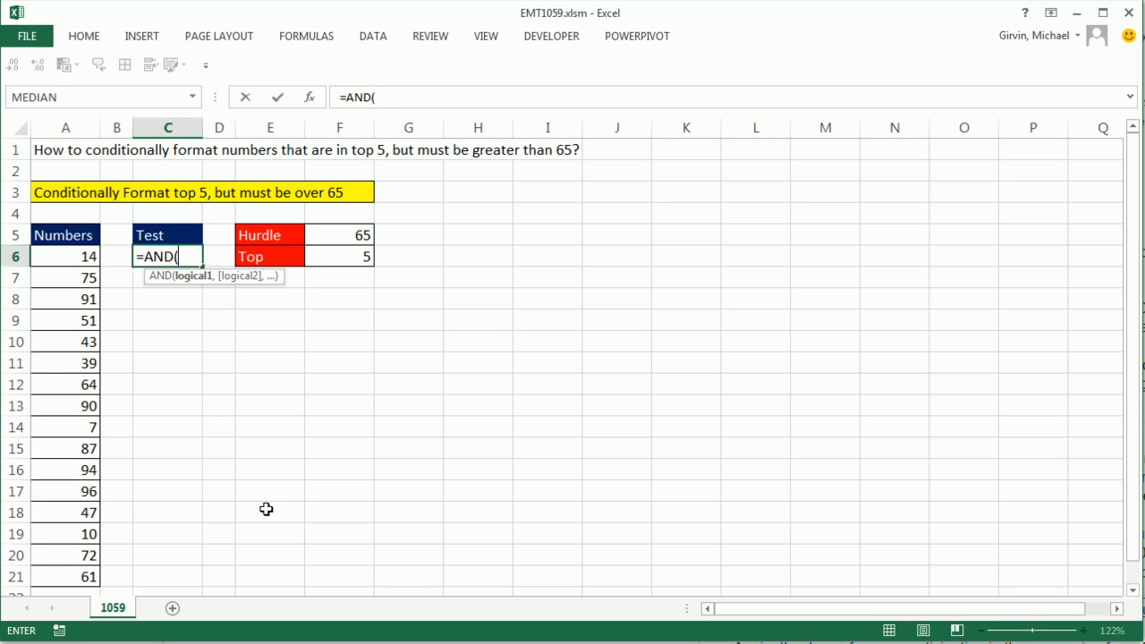
pyautogui.click(65, 257)
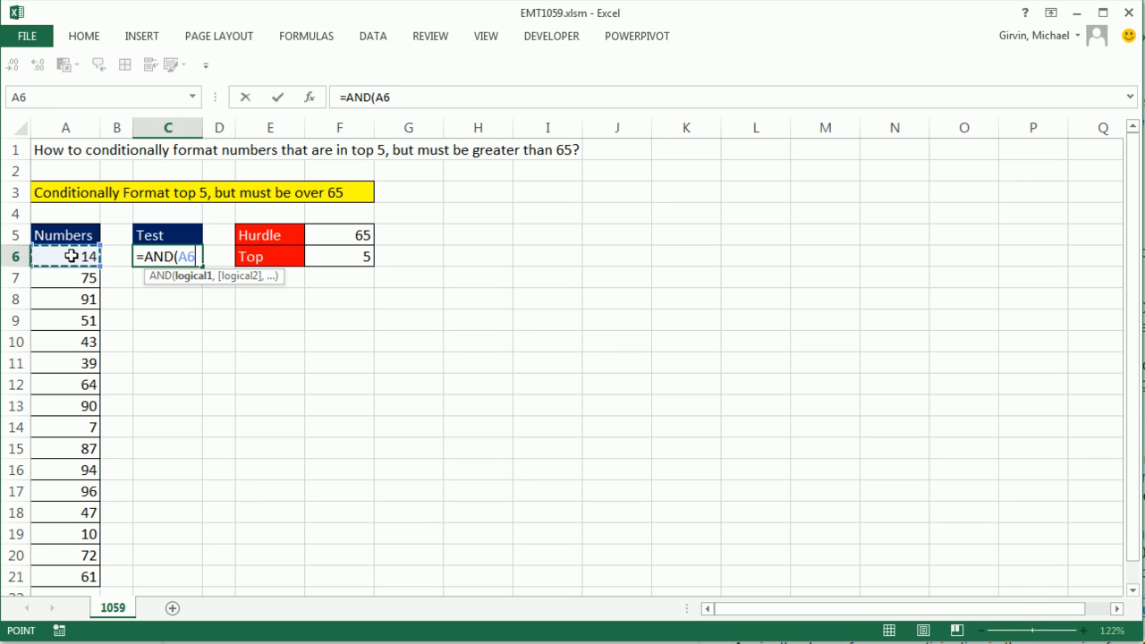
pyautogui.click(340, 235)
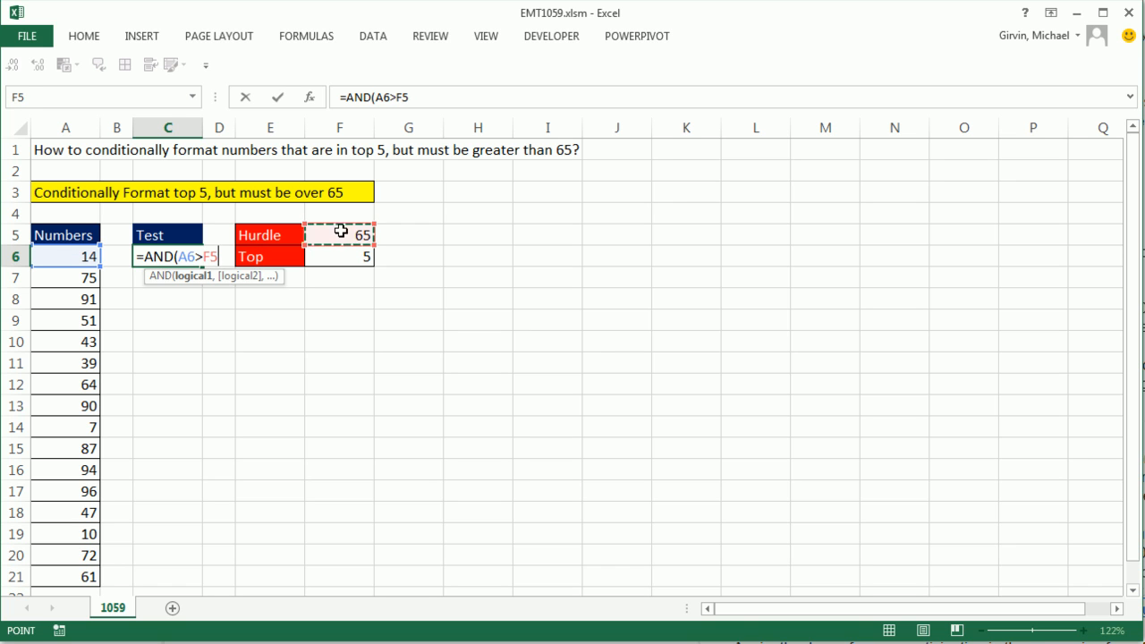
pyautogui.press('f4')
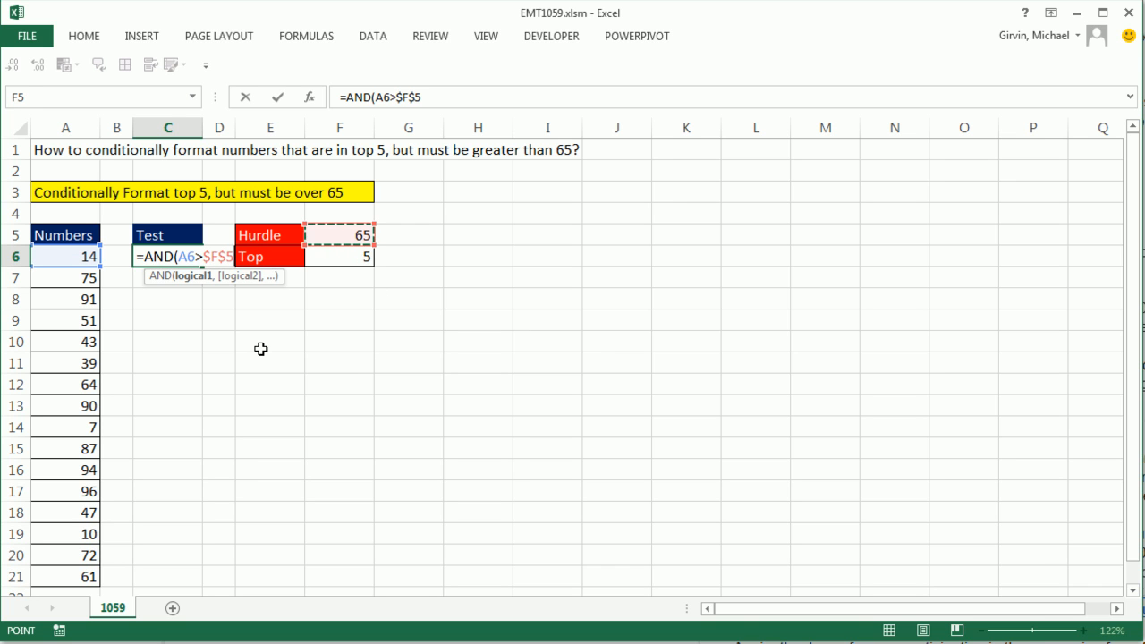
pyautogui.write(',')
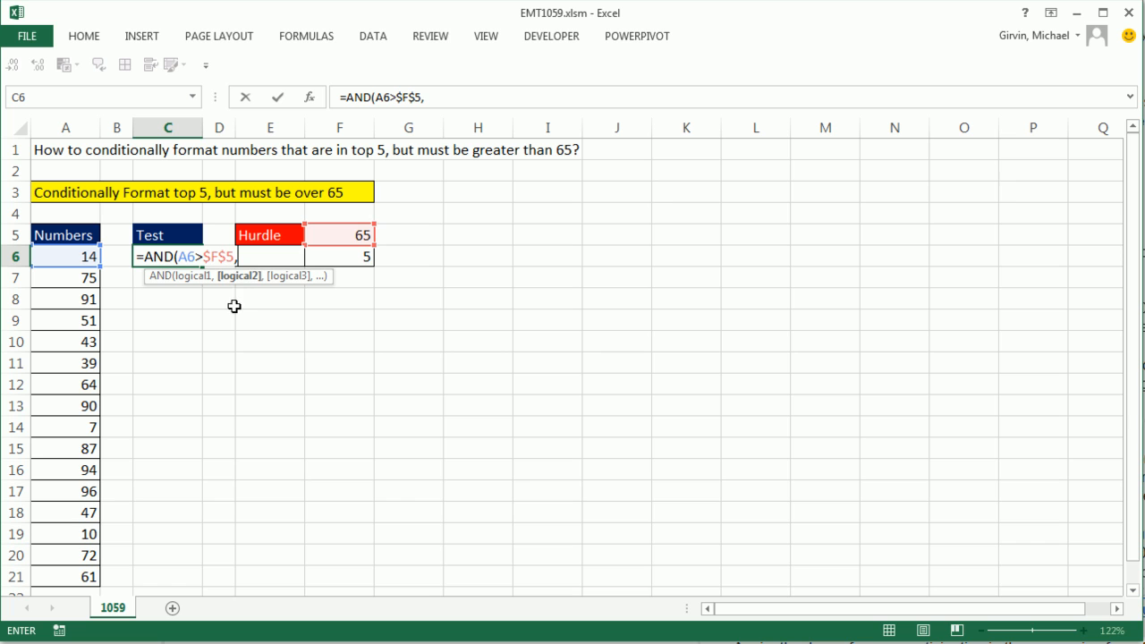
pyautogui.moveTo(240, 297)
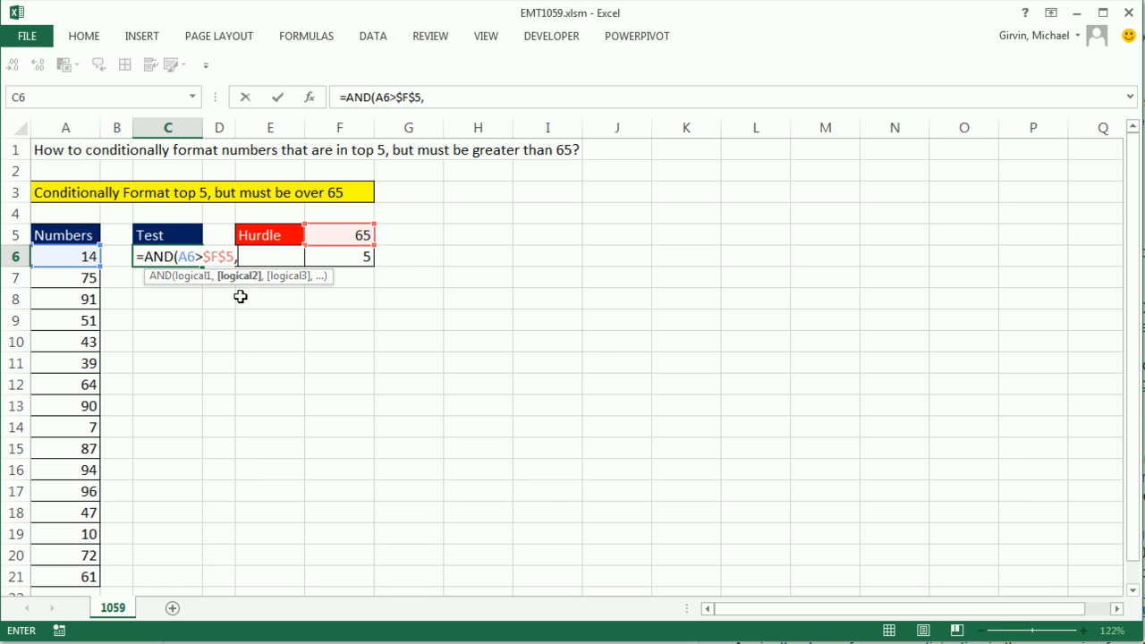
pyautogui.moveTo(334, 258)
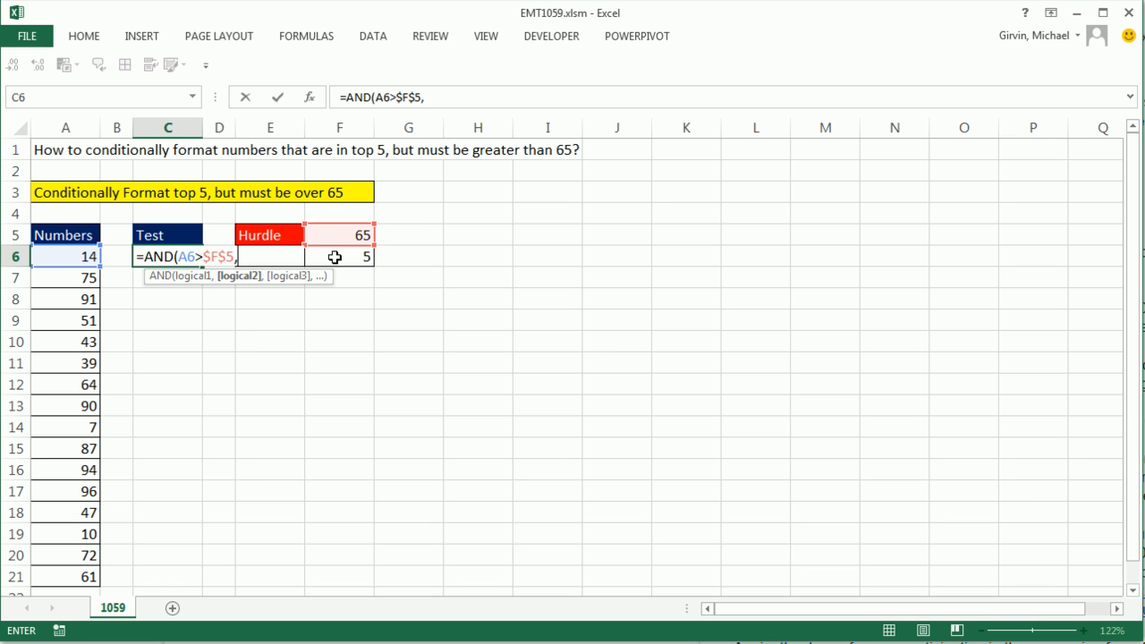
pyautogui.moveTo(78, 376)
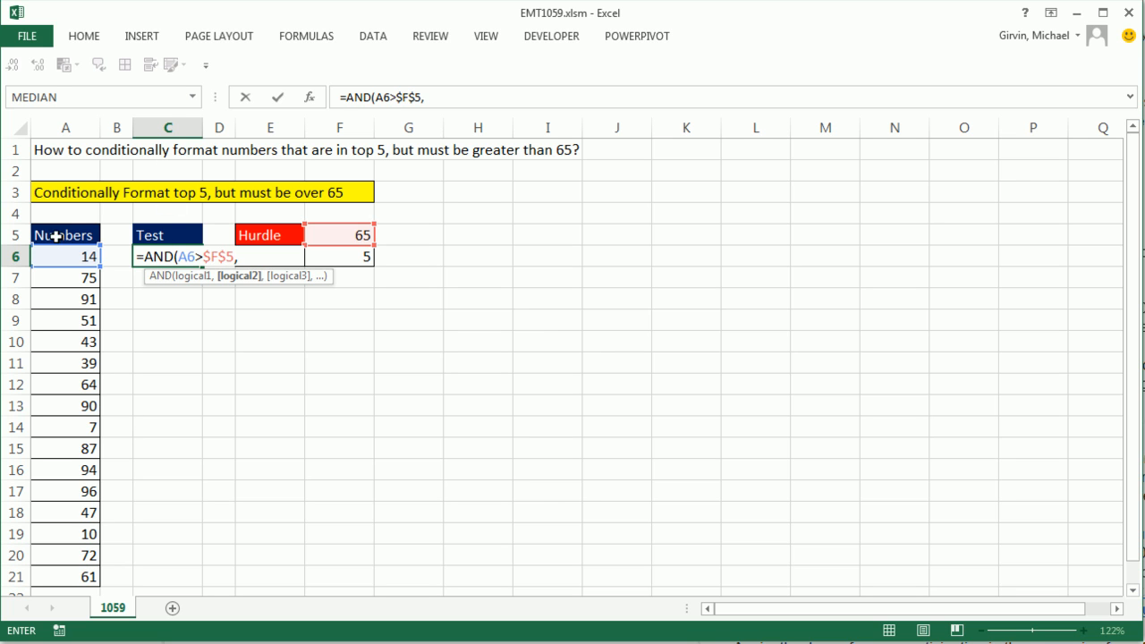
pyautogui.moveTo(50, 276)
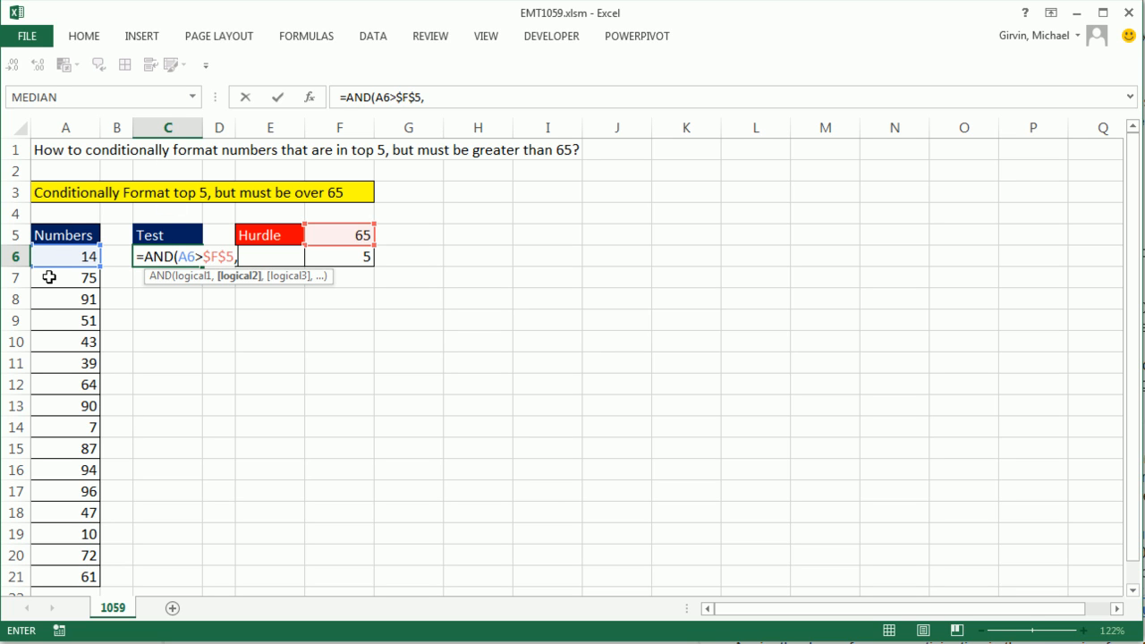
# - Add LARGE($A$6:$A$21,$F$6) as the AND formula's second argument
pyautogui.write('l')
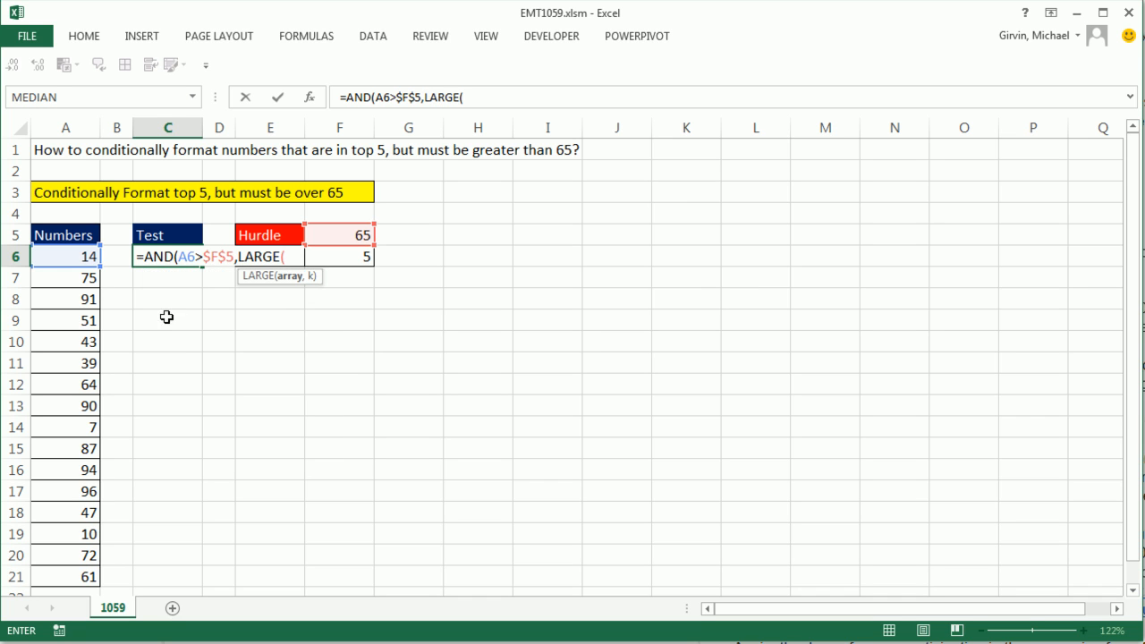
pyautogui.moveTo(65, 256); pyautogui.dragTo(66, 491)
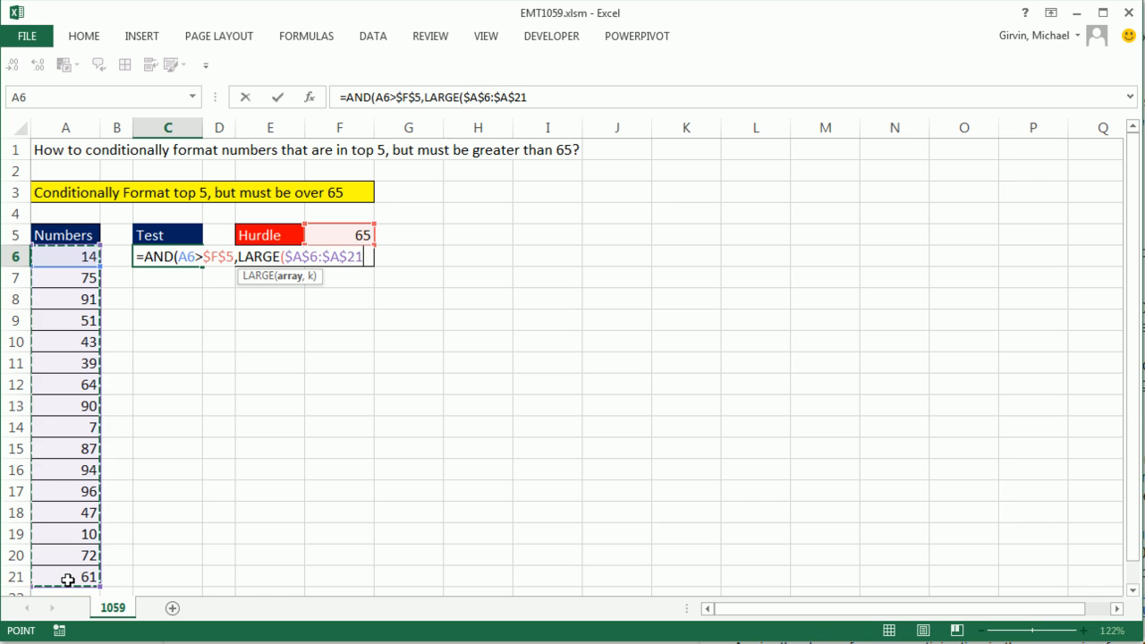
pyautogui.moveTo(238, 447)
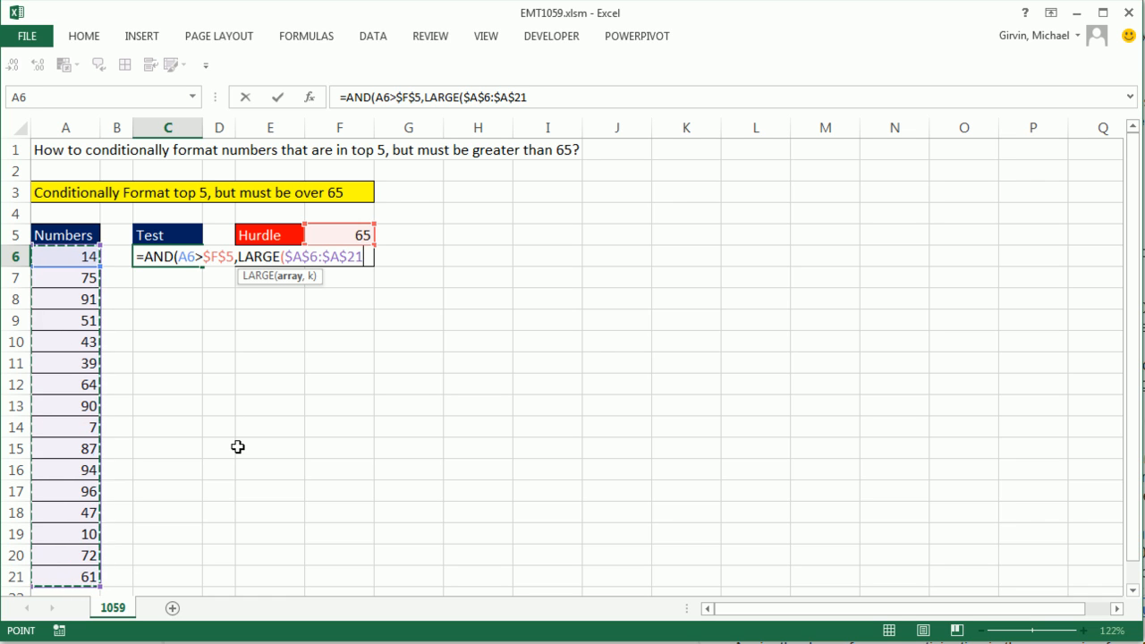
pyautogui.write(',')
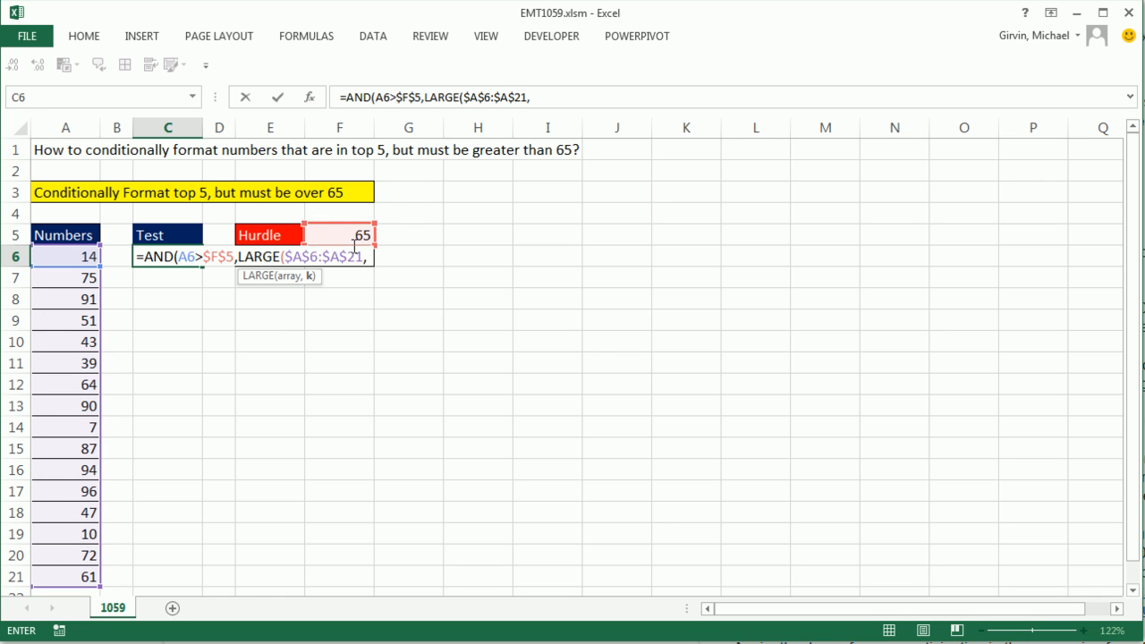
pyautogui.click(338, 234)
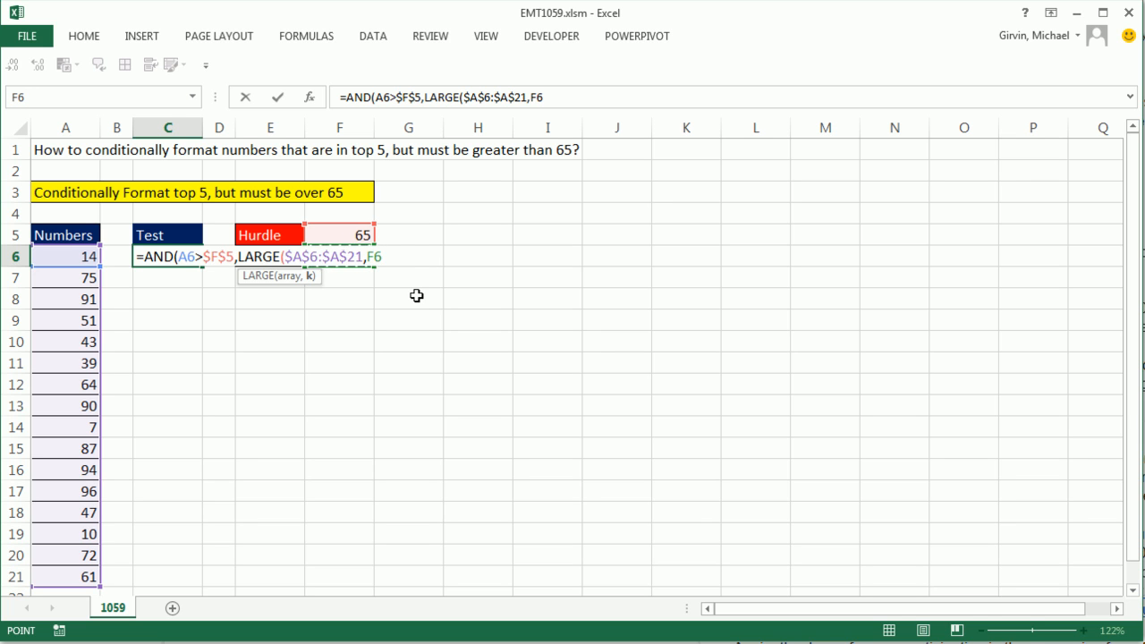
pyautogui.press('f4')
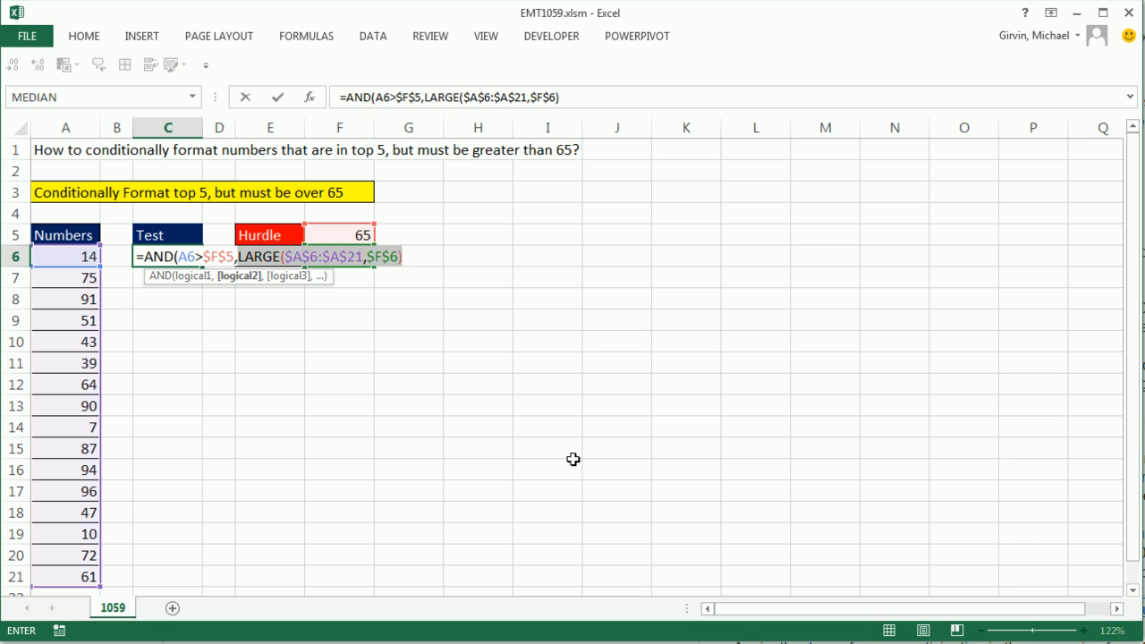
pyautogui.press('F9')
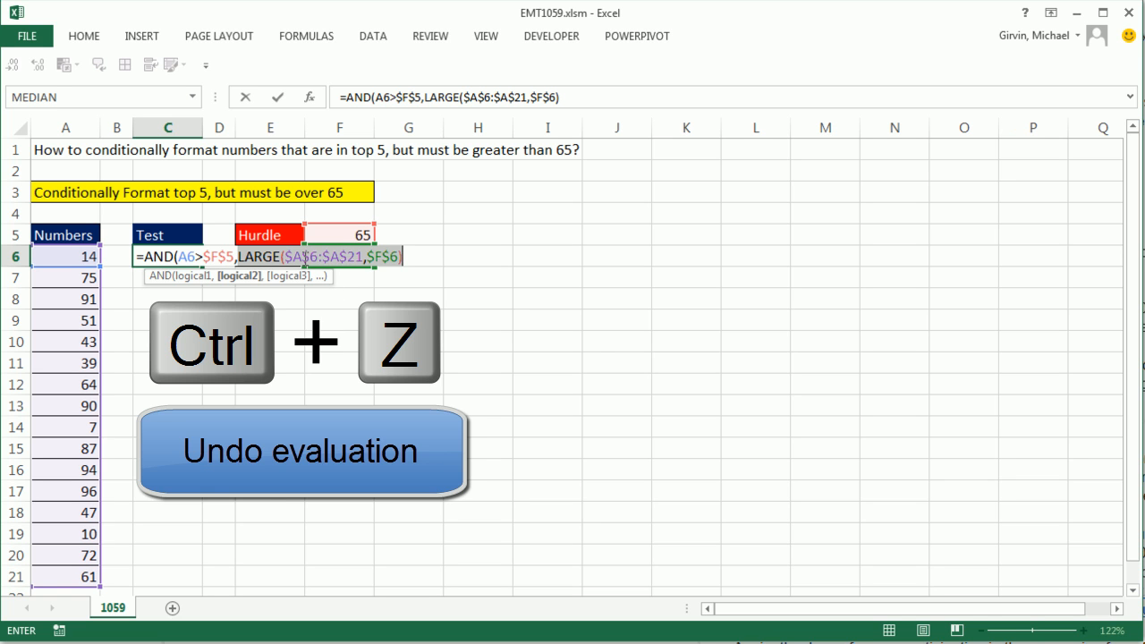
pyautogui.press('ctrl+z')
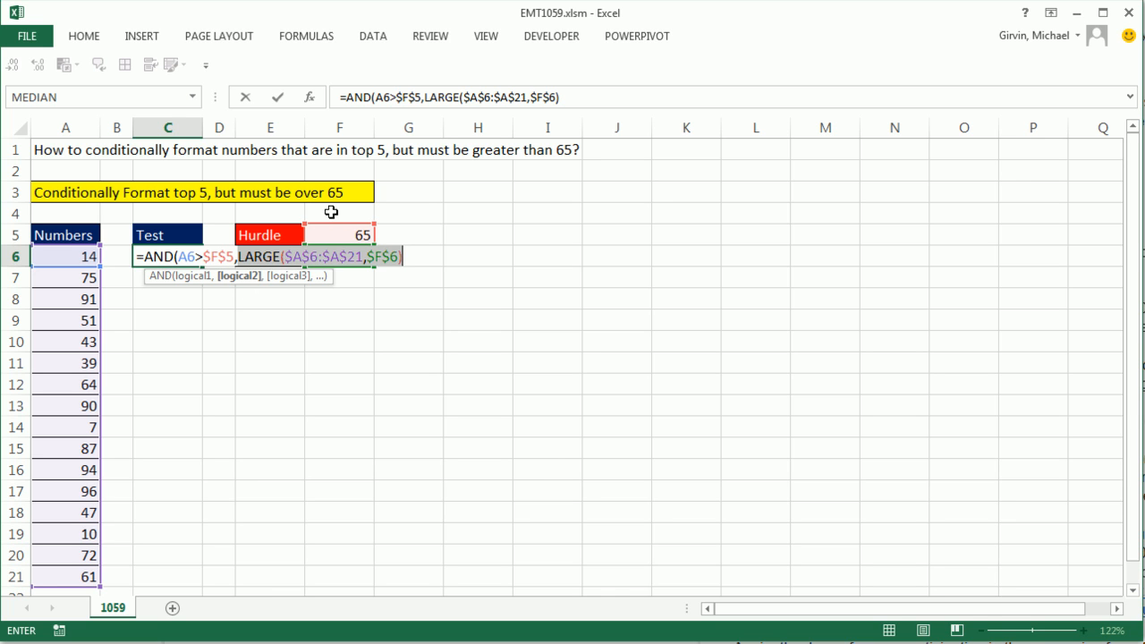
pyautogui.moveTo(237, 303)
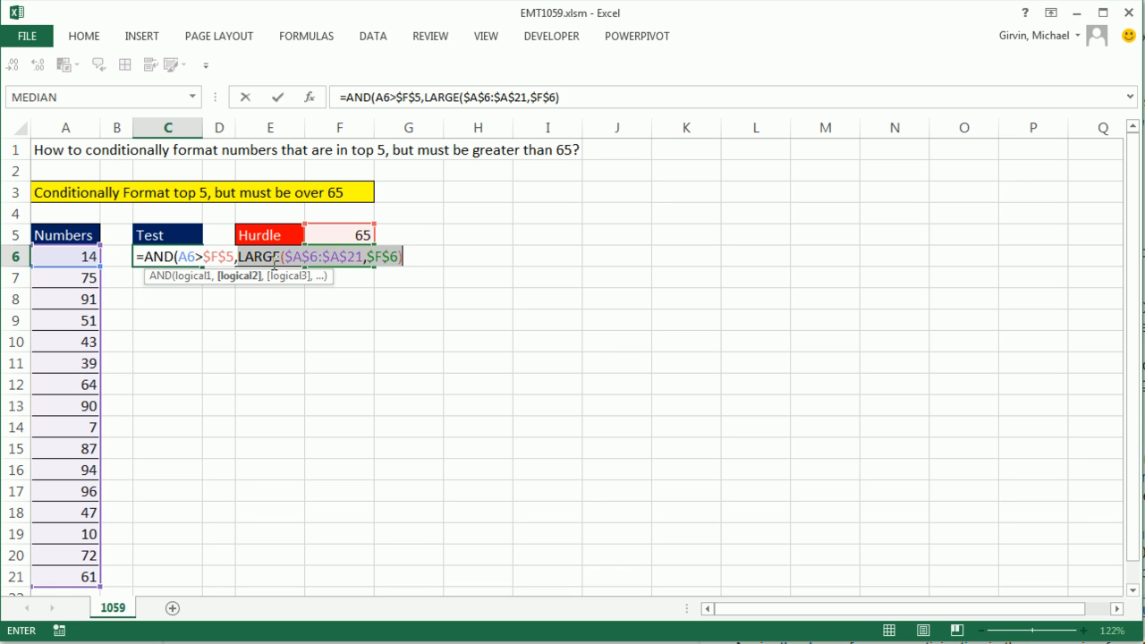
pyautogui.moveTo(264, 314)
pyautogui.write('A6>')
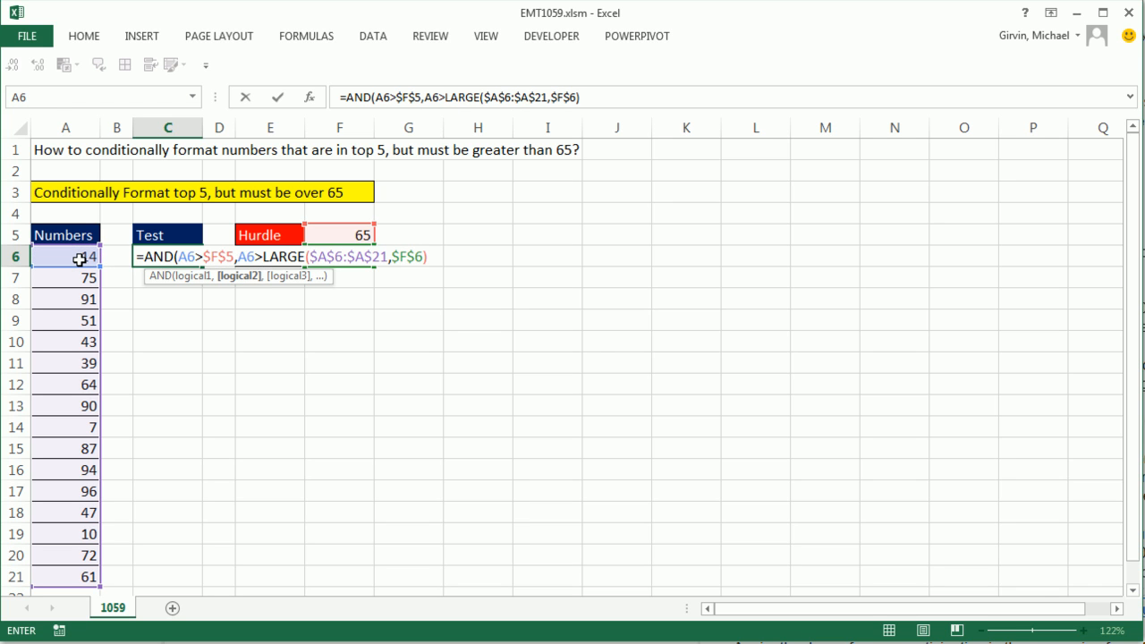
pyautogui.moveTo(412, 298)
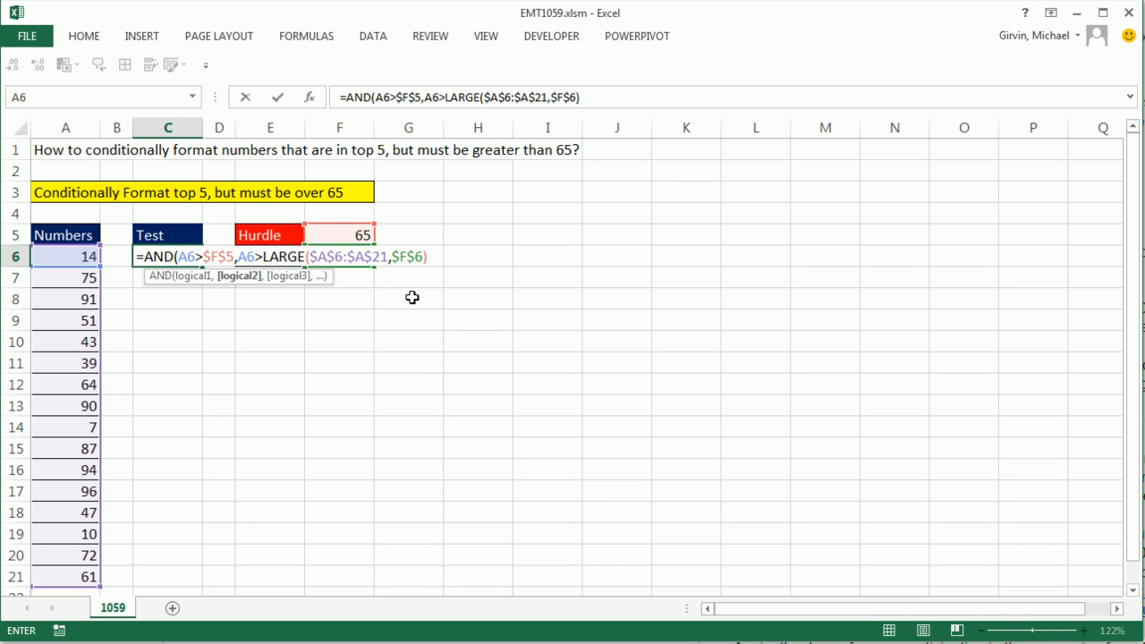
pyautogui.moveTo(451, 273)
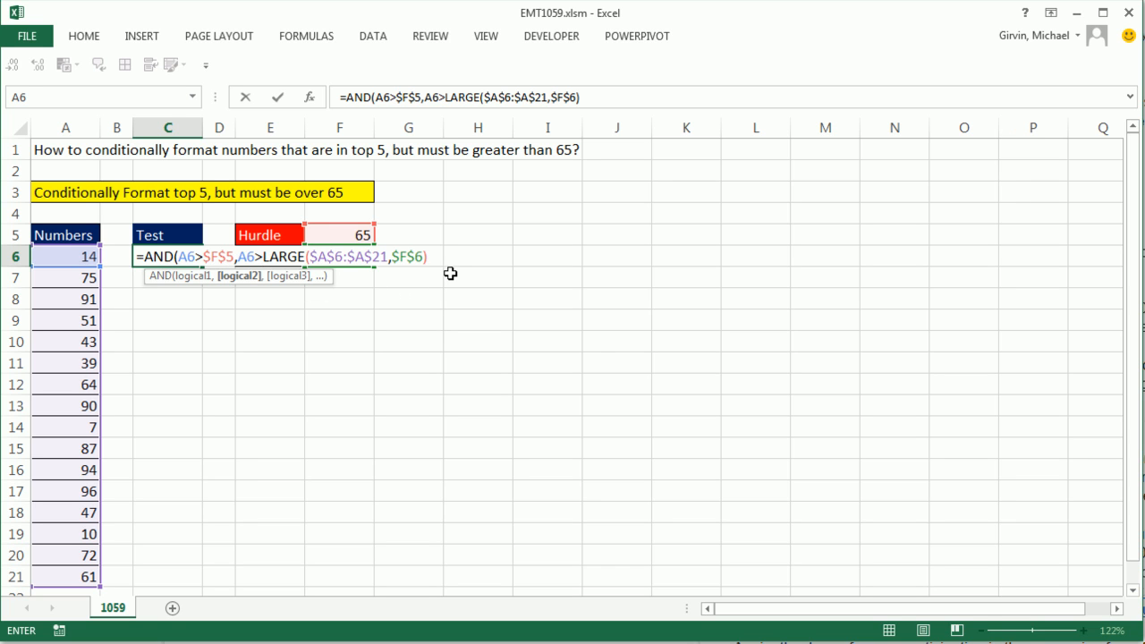
# - Select the LARGE condition in the formula to prefix it with A6>=
pyautogui.click(262, 257)
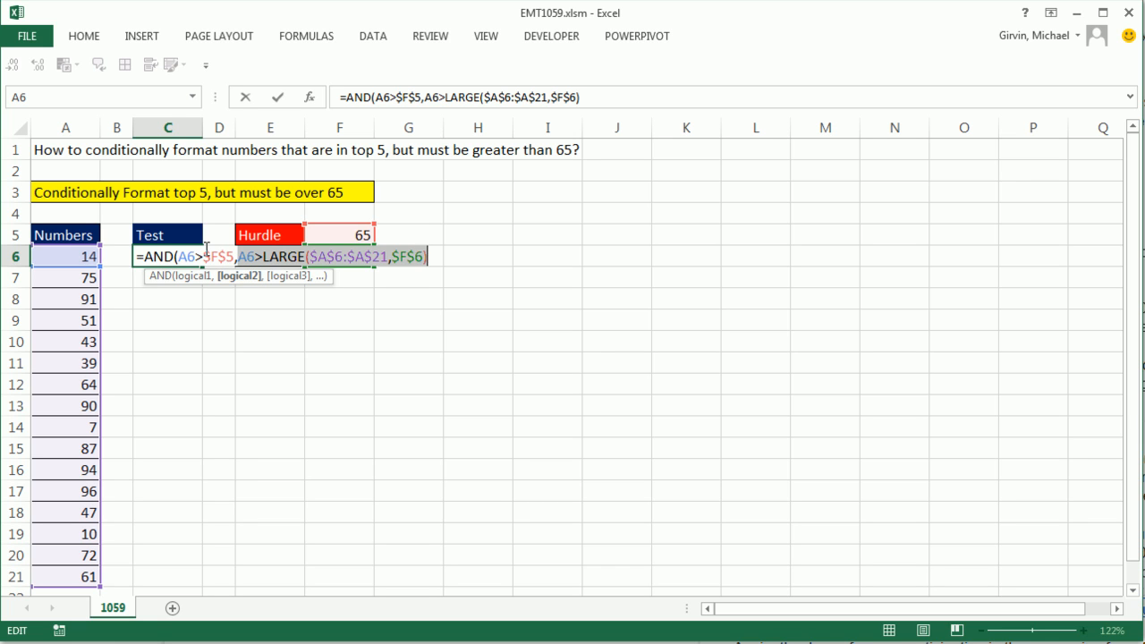
pyautogui.moveTo(205, 234)
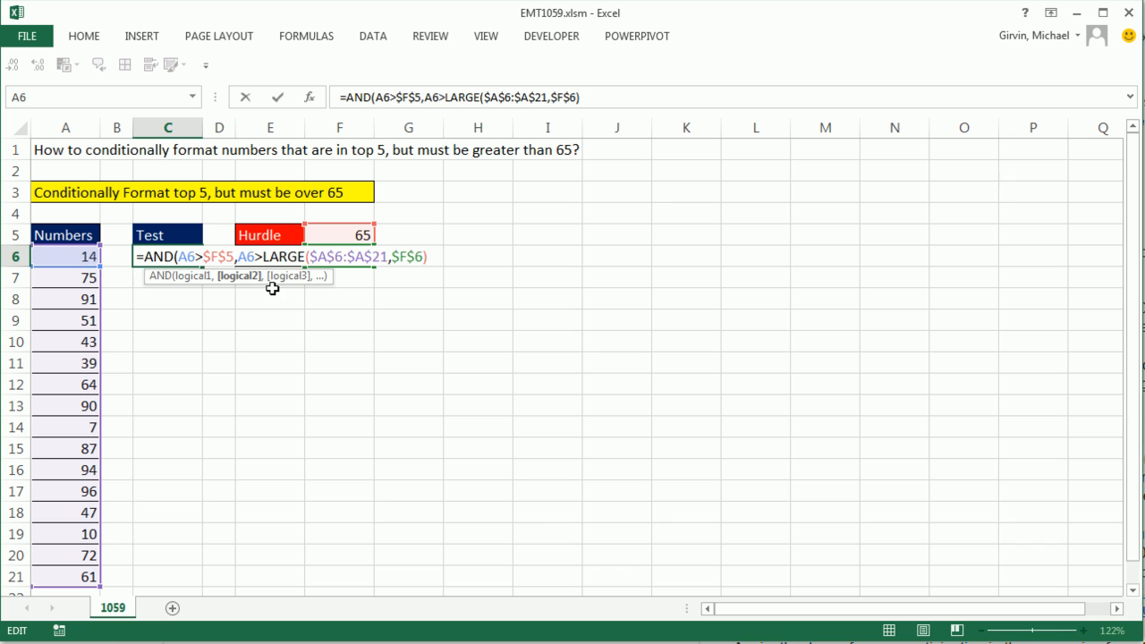
pyautogui.moveTo(316, 352)
pyautogui.write('=')
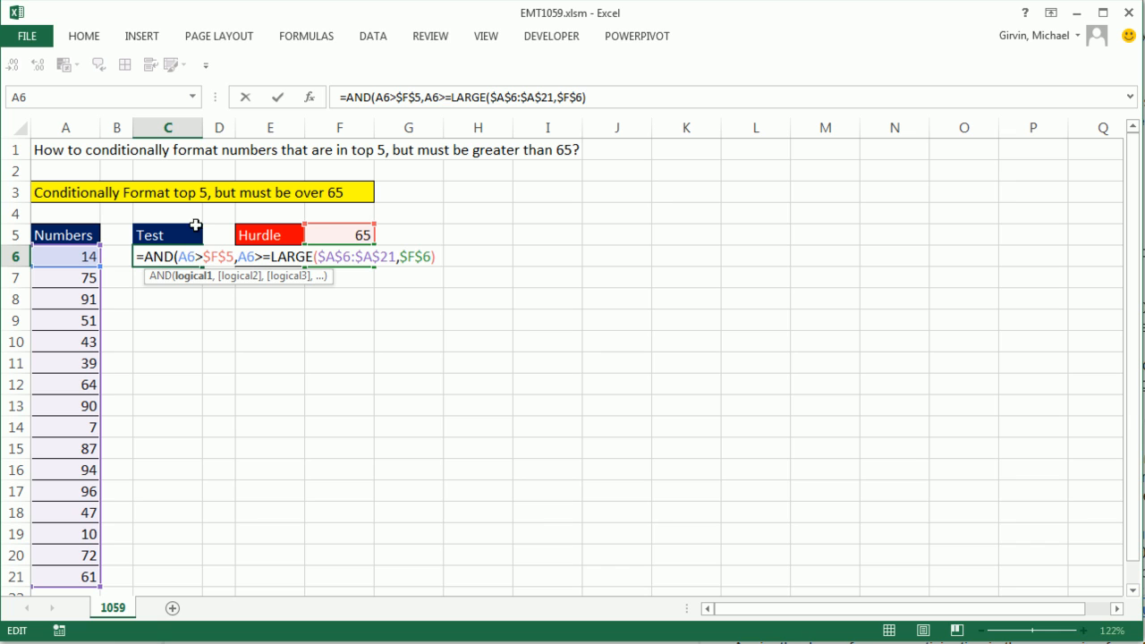
pyautogui.moveTo(325, 222)
pyautogui.write(')')
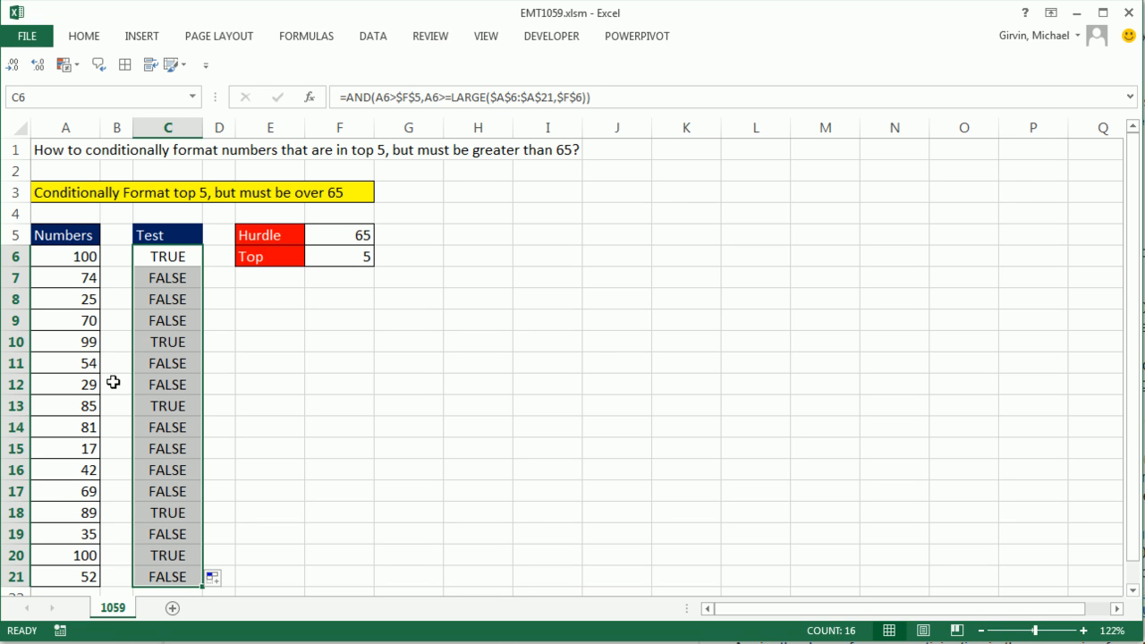
pyautogui.moveTo(189, 256)
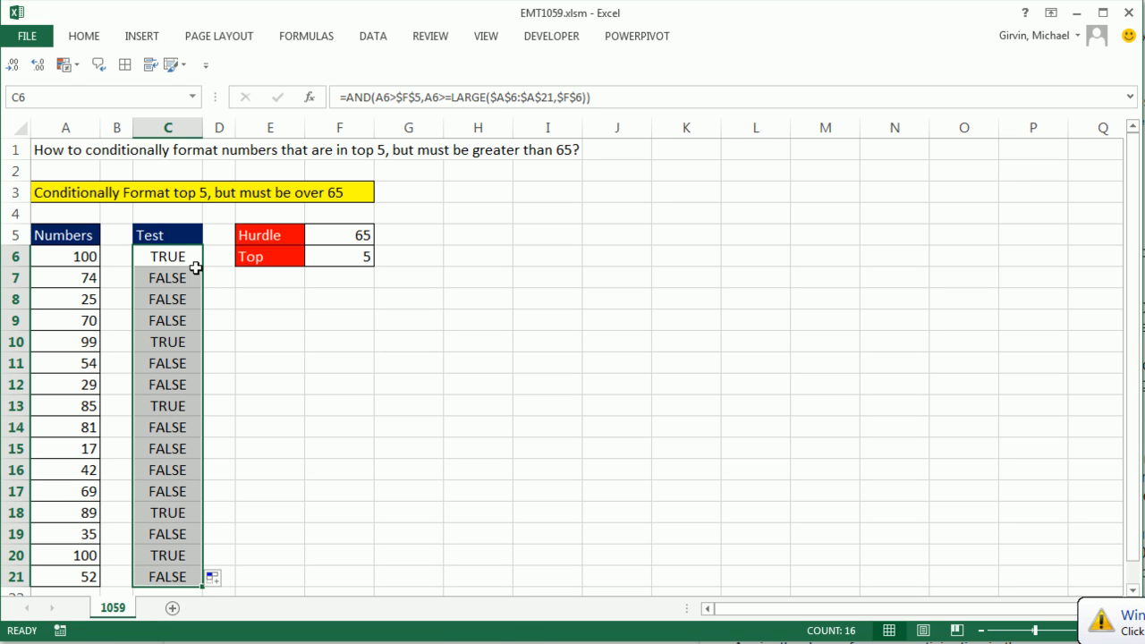
pyautogui.moveTo(177, 403)
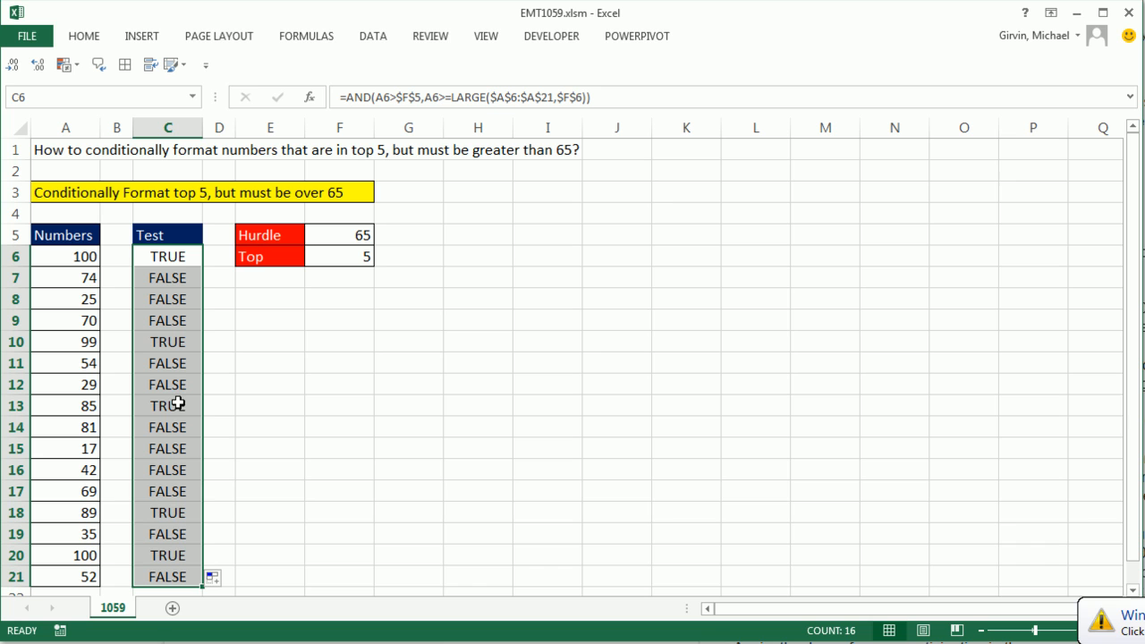
pyautogui.moveTo(177, 553)
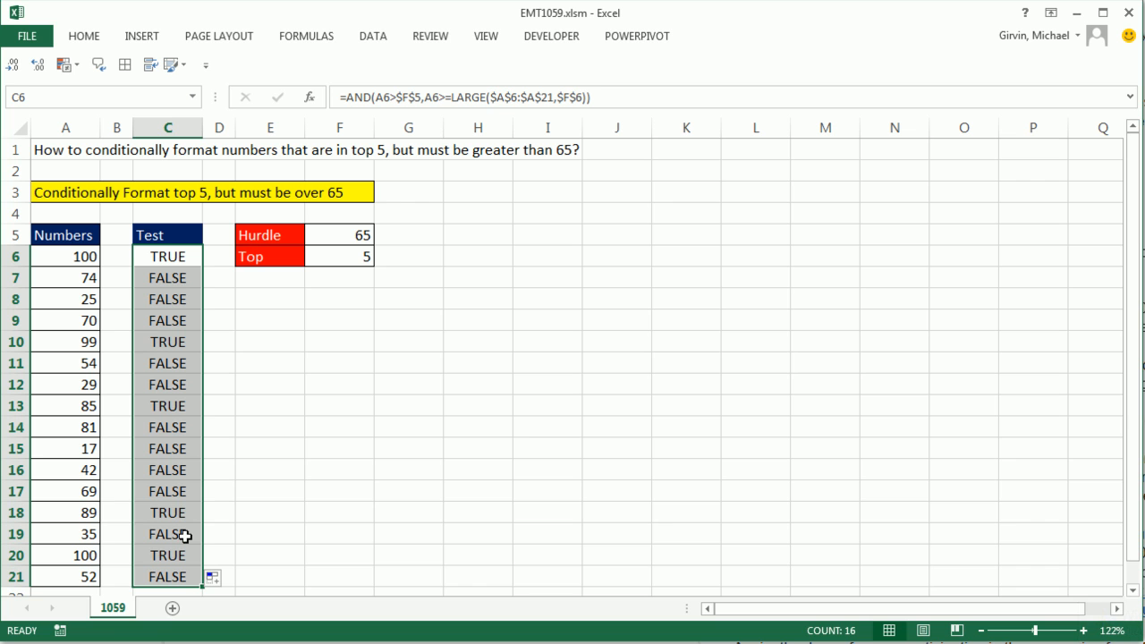
# - Select the Numbers A6:A21 and start a new rule from Home > Conditional Formatting
pyautogui.doubleClick(167, 257)
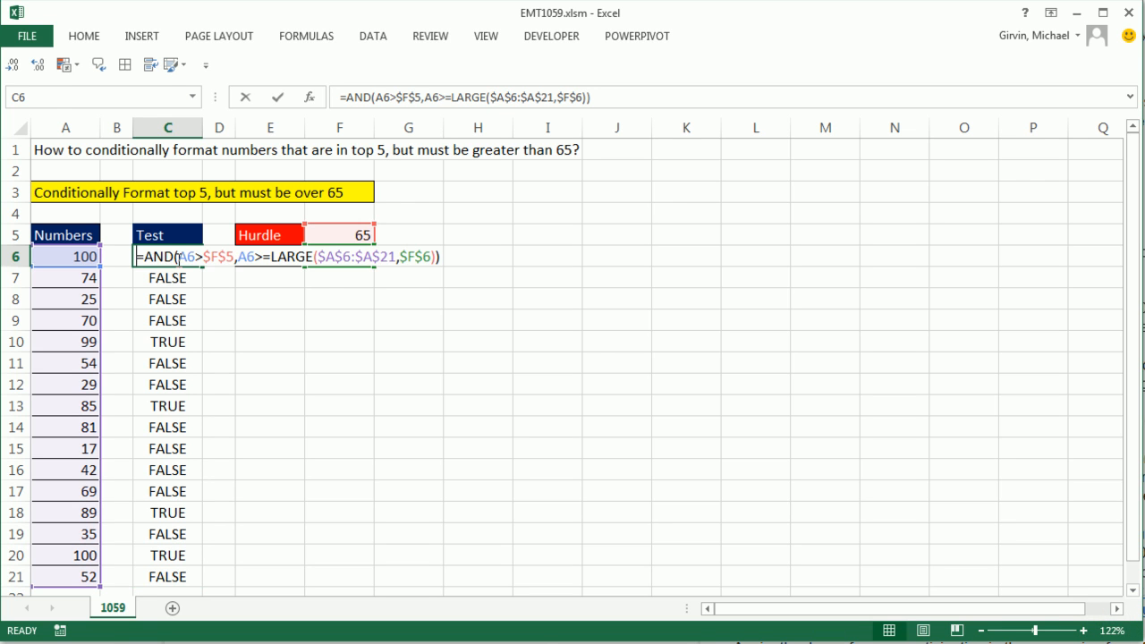
pyautogui.click(140, 257)
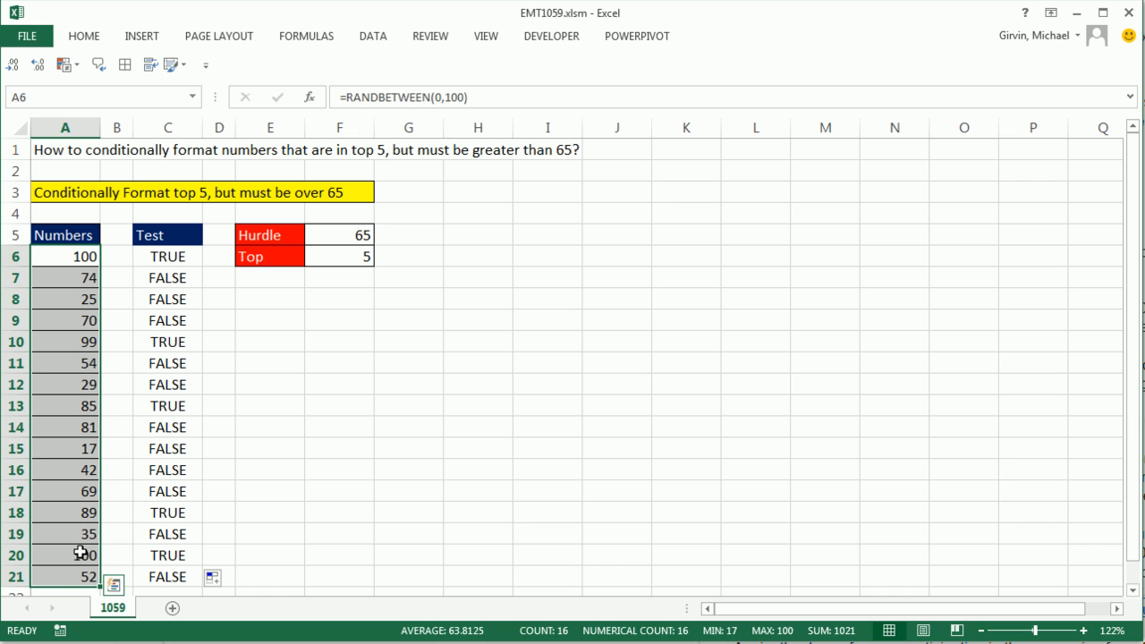
pyautogui.click(83, 36)
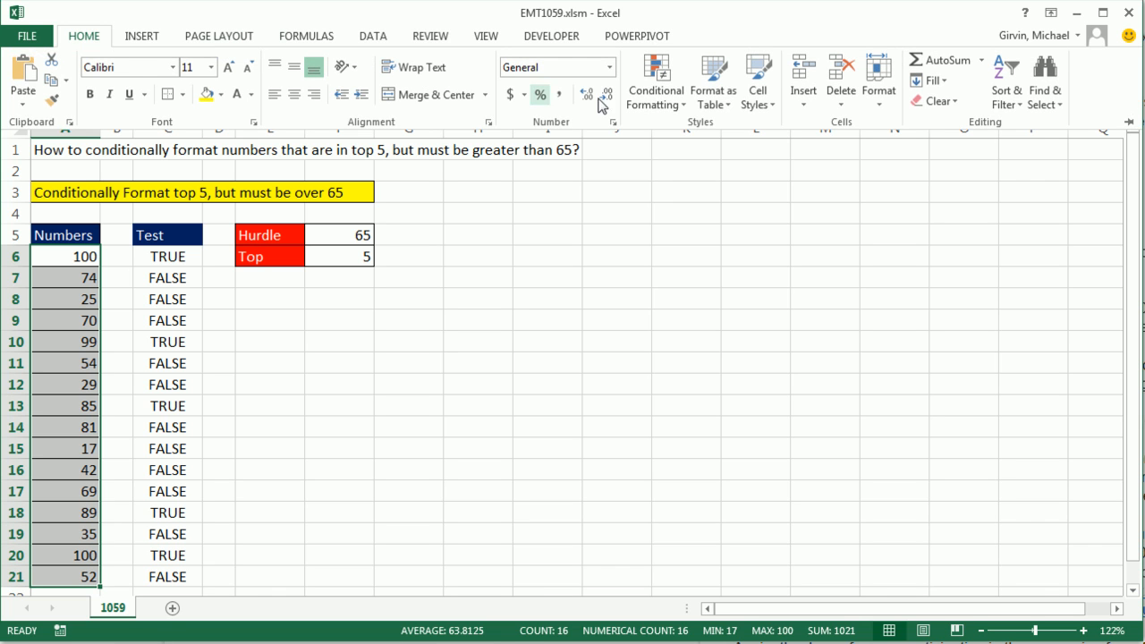
pyautogui.click(655, 81)
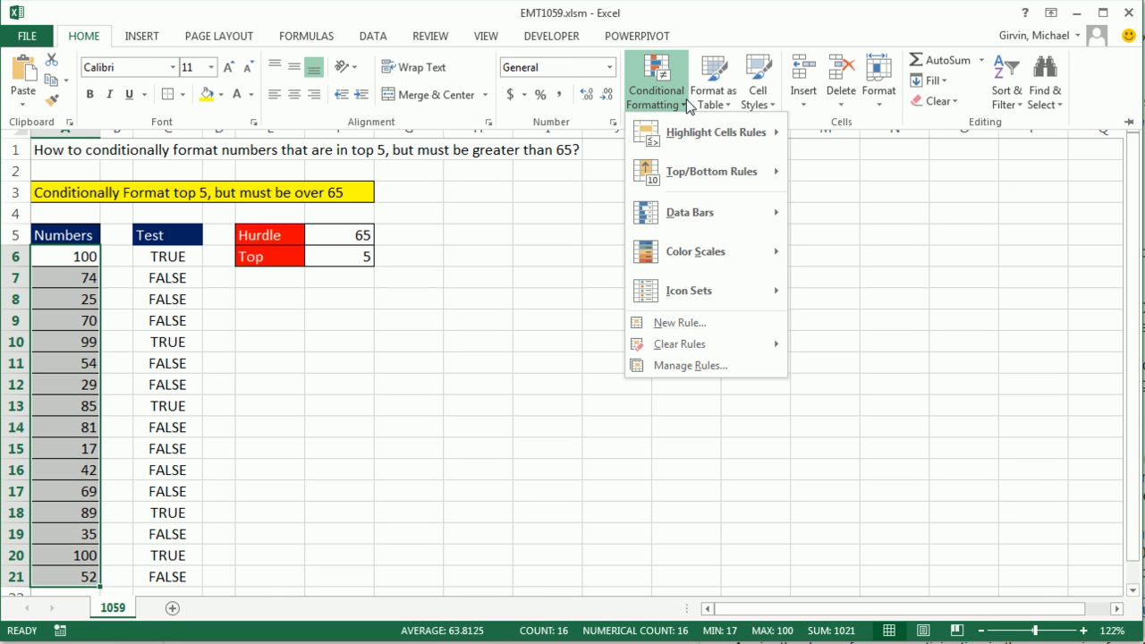
pyautogui.click(263, 366)
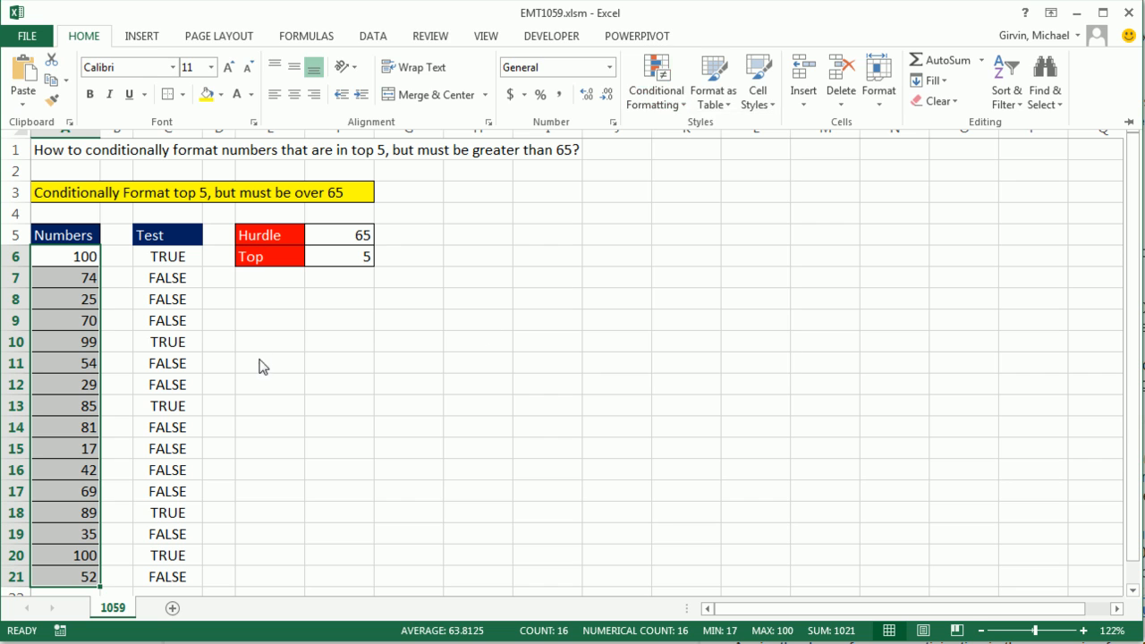
pyautogui.press('alt')
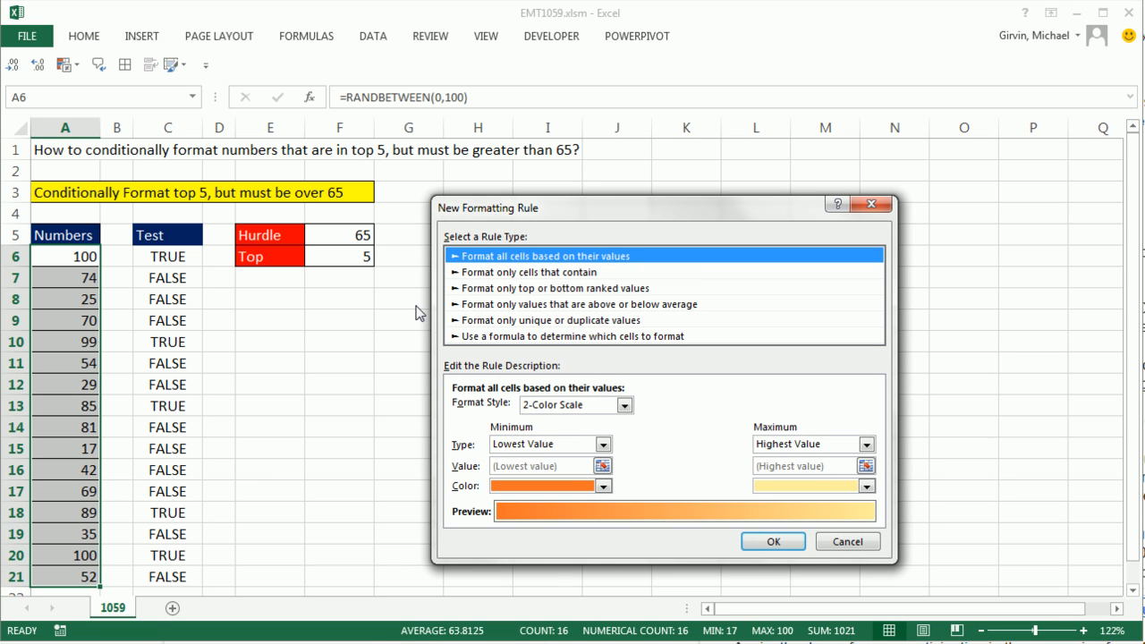
# - Create a formula rule with the pasted AND/LARGE formula and a yellow fill
pyautogui.click(572, 336)
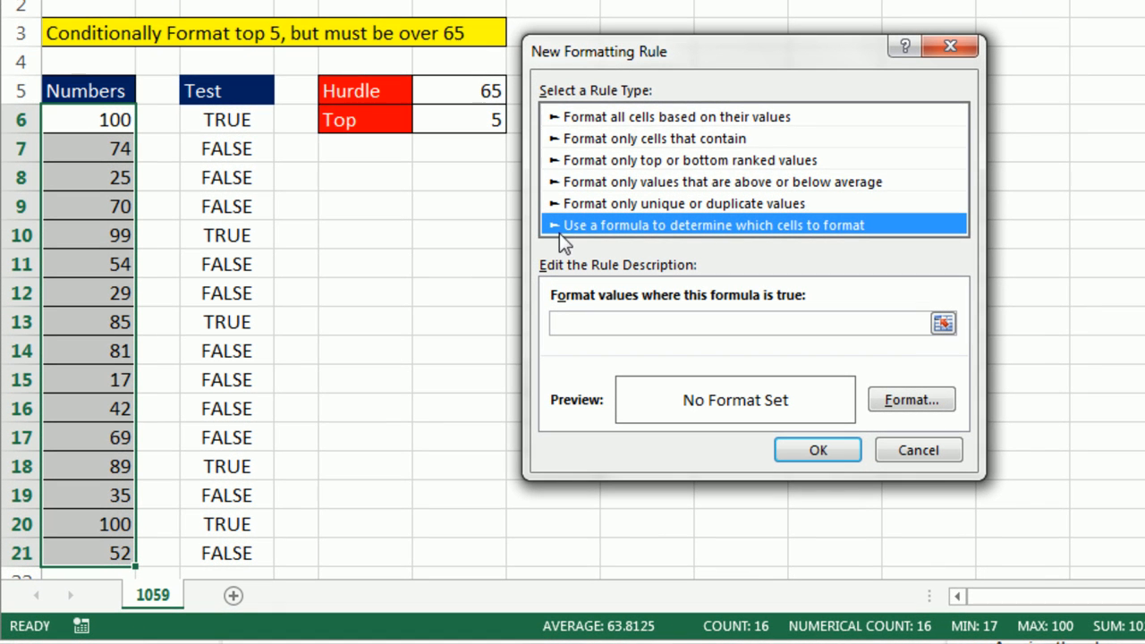
pyautogui.click(752, 323)
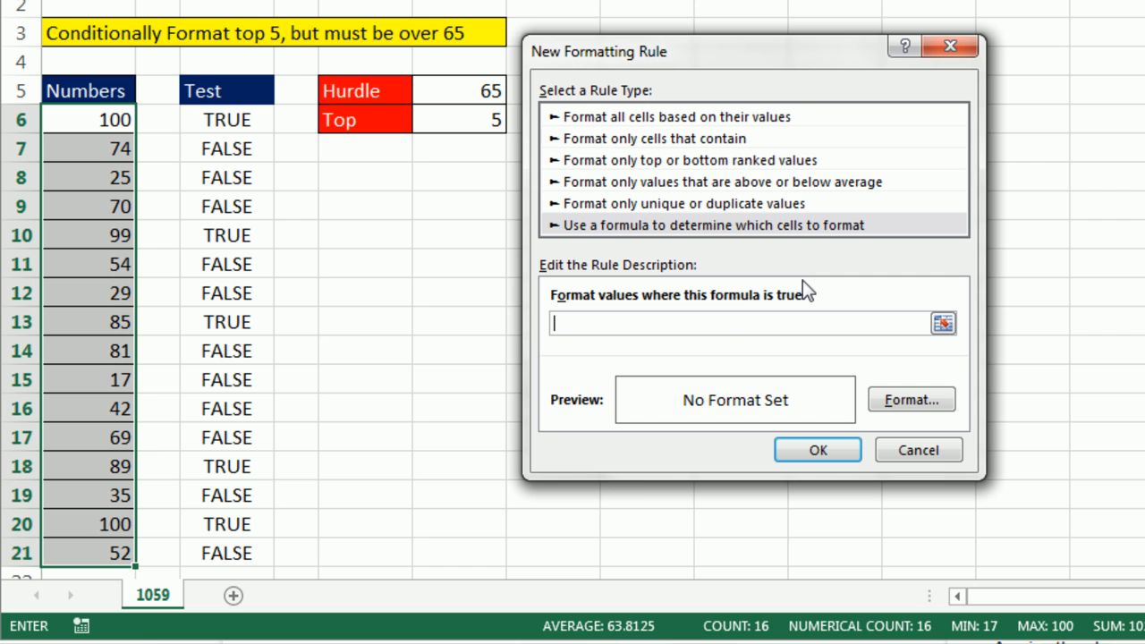
pyautogui.press('ctrl+v')
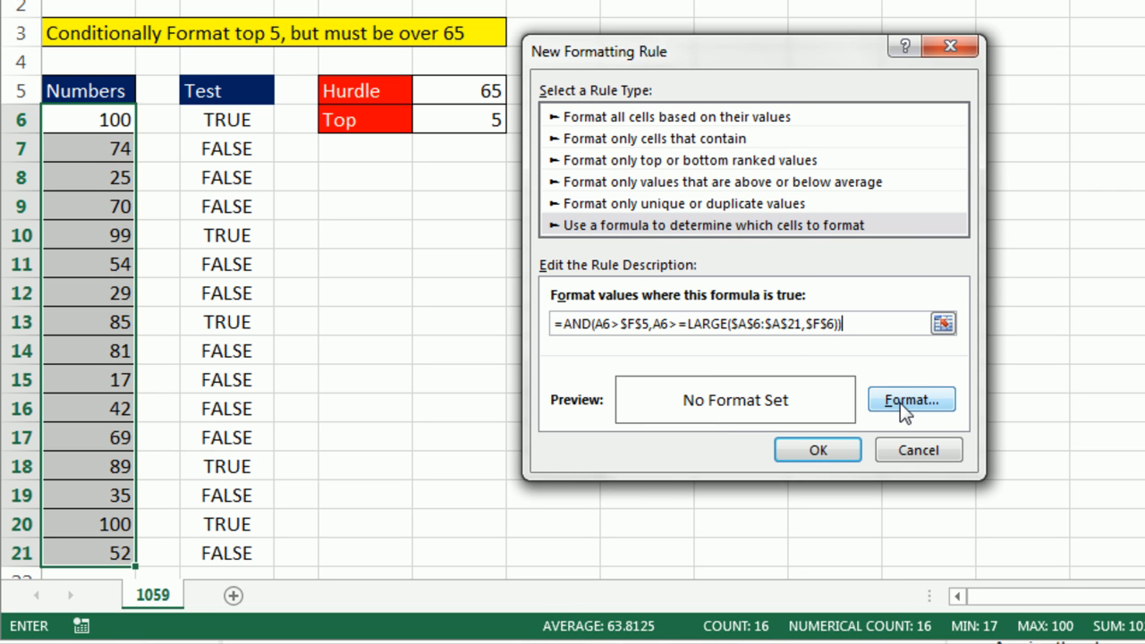
pyautogui.click(910, 400)
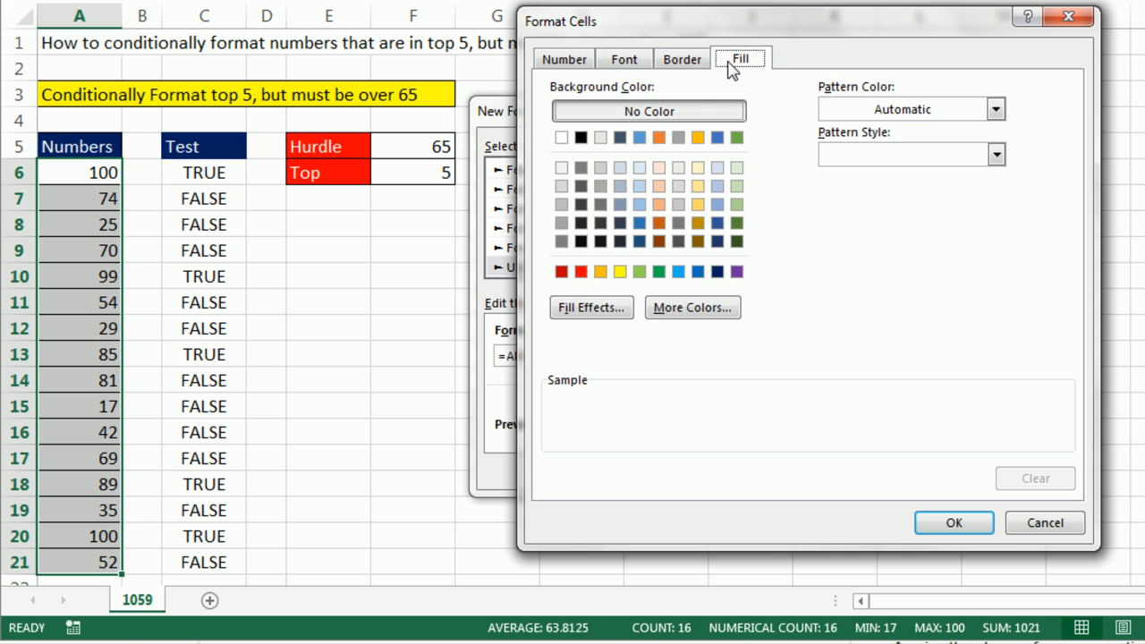
pyautogui.click(620, 271)
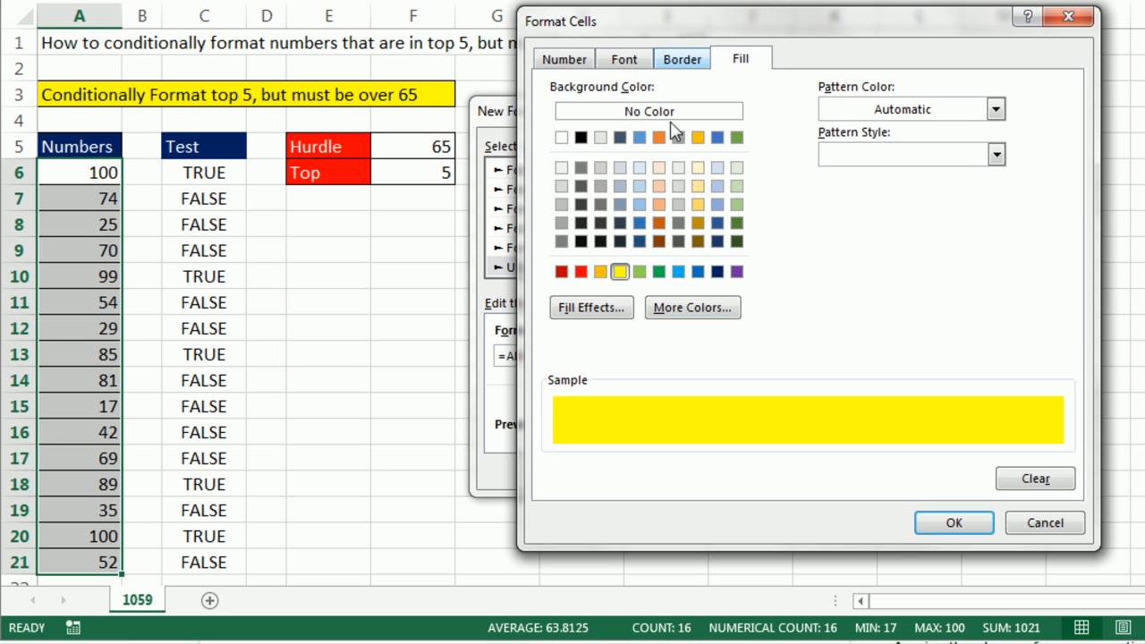
pyautogui.click(953, 522)
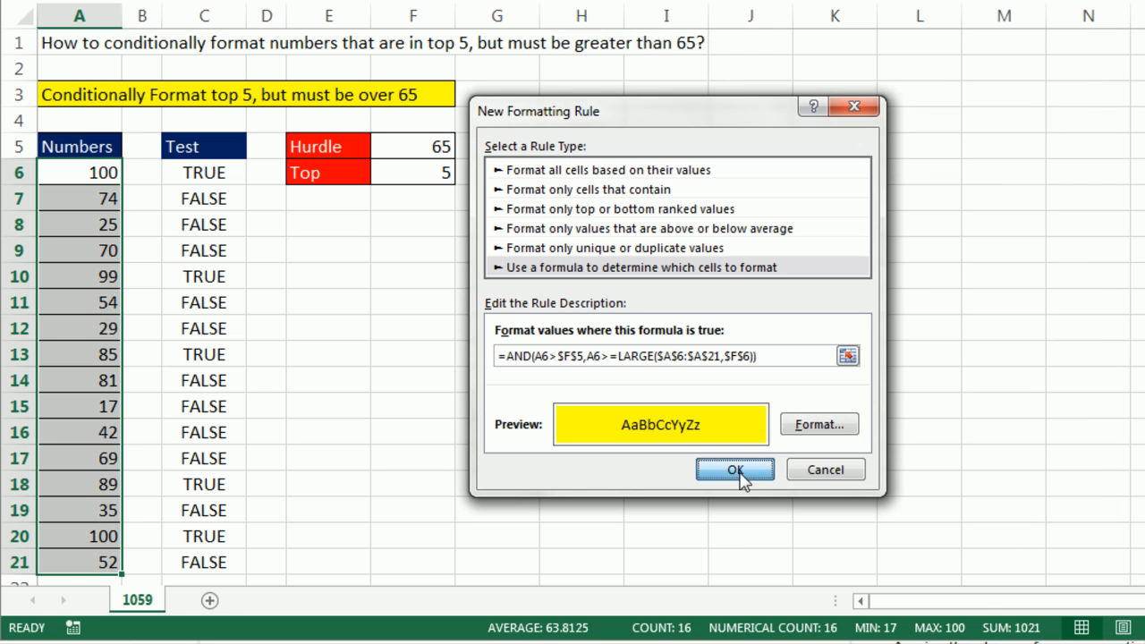
pyautogui.click(735, 470)
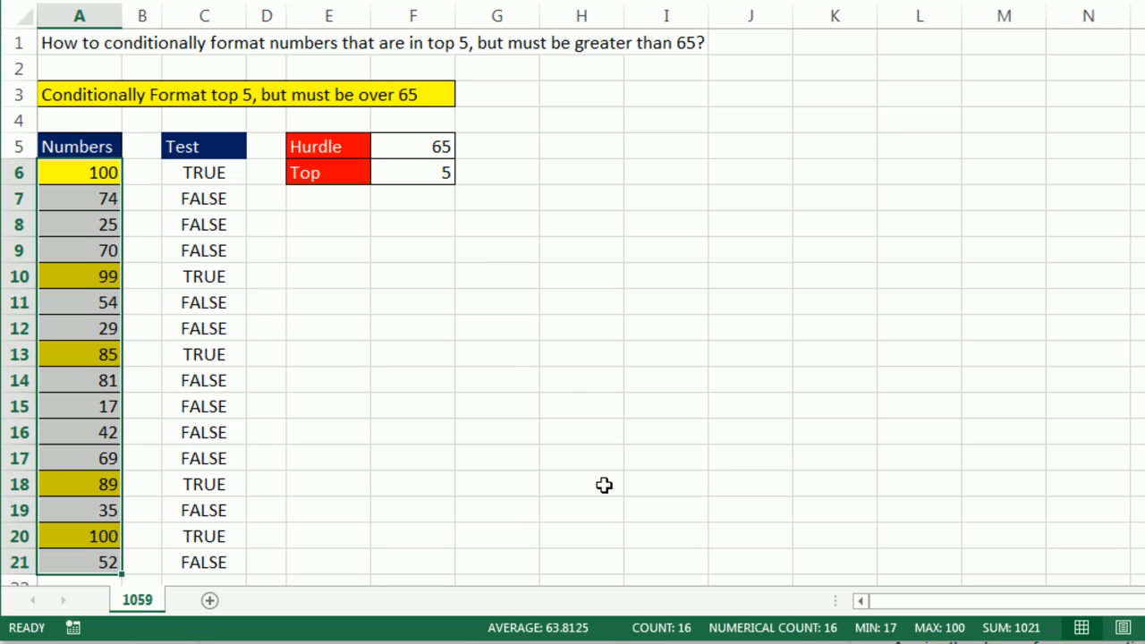
pyautogui.moveTo(564, 377)
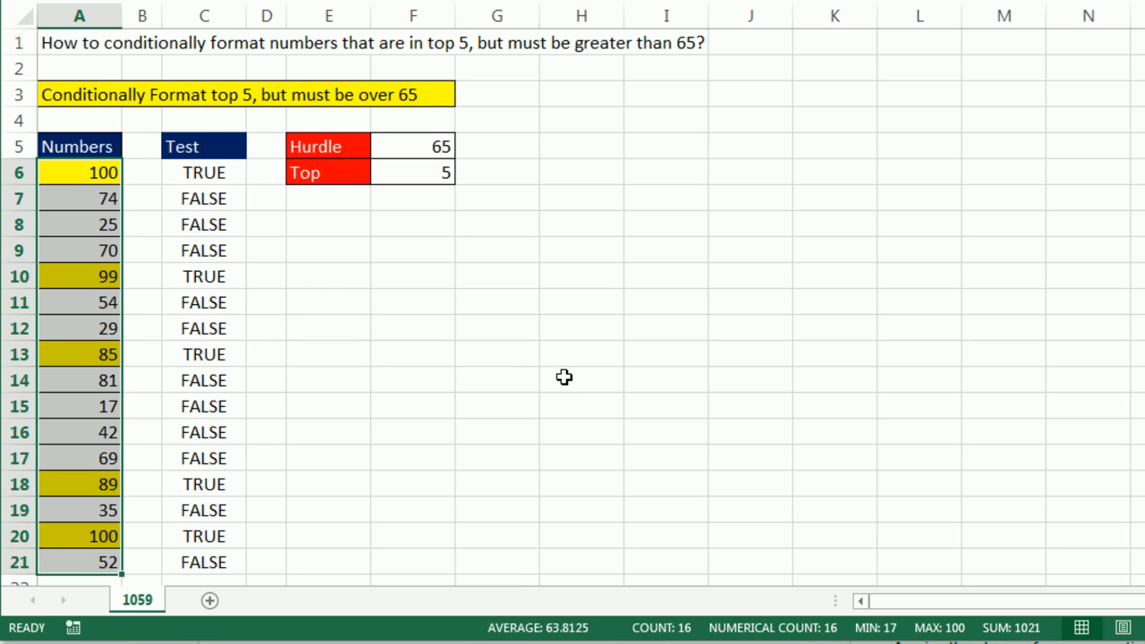
# - Press F9 four times to regenerate the numbers and watch the yellow highlighting update
pyautogui.press('f9')
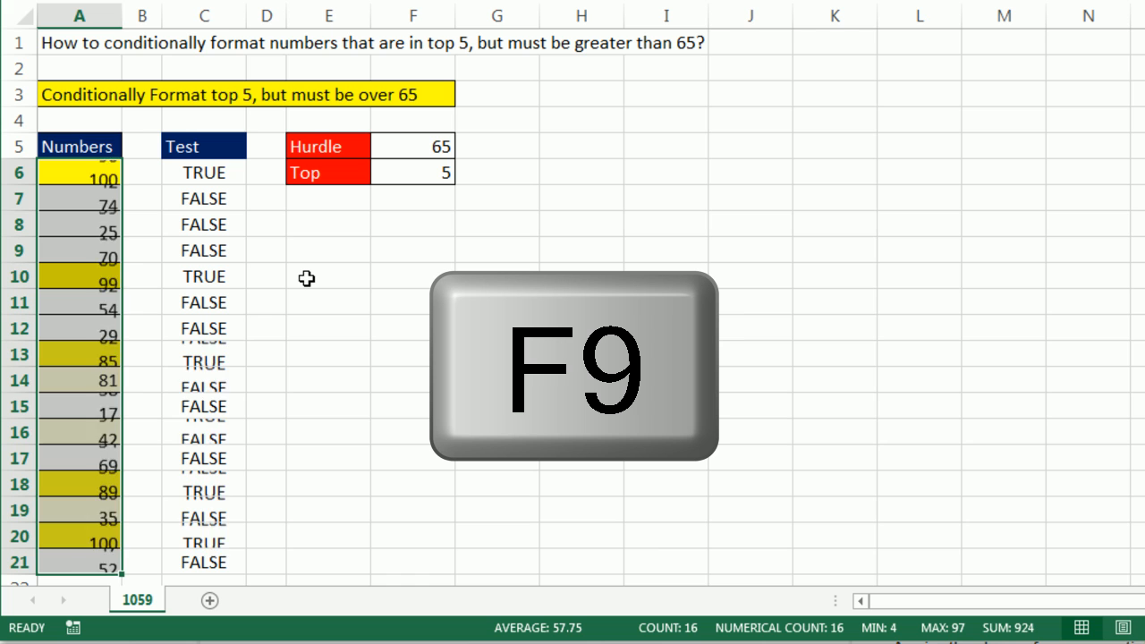
pyautogui.press('f9')
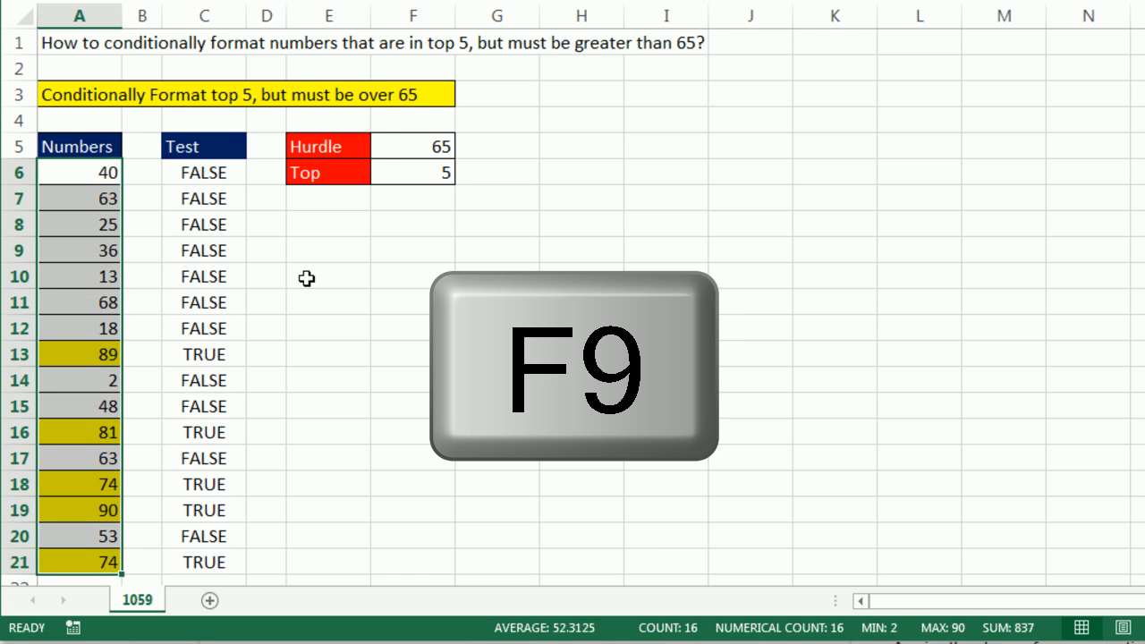
pyautogui.press('f9')
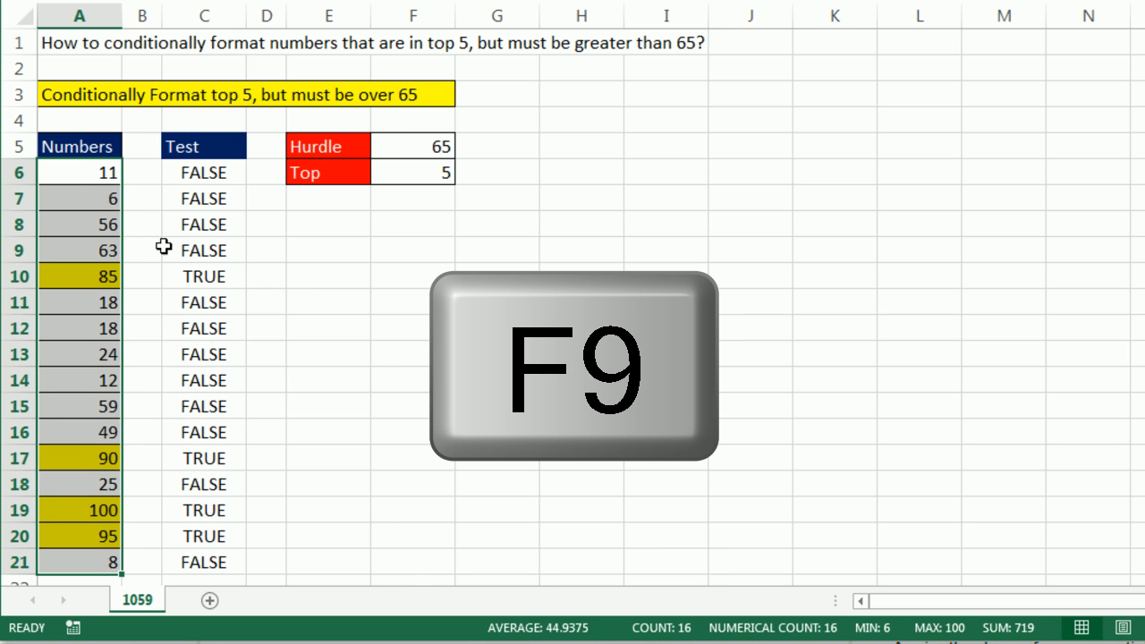
pyautogui.press('F9')
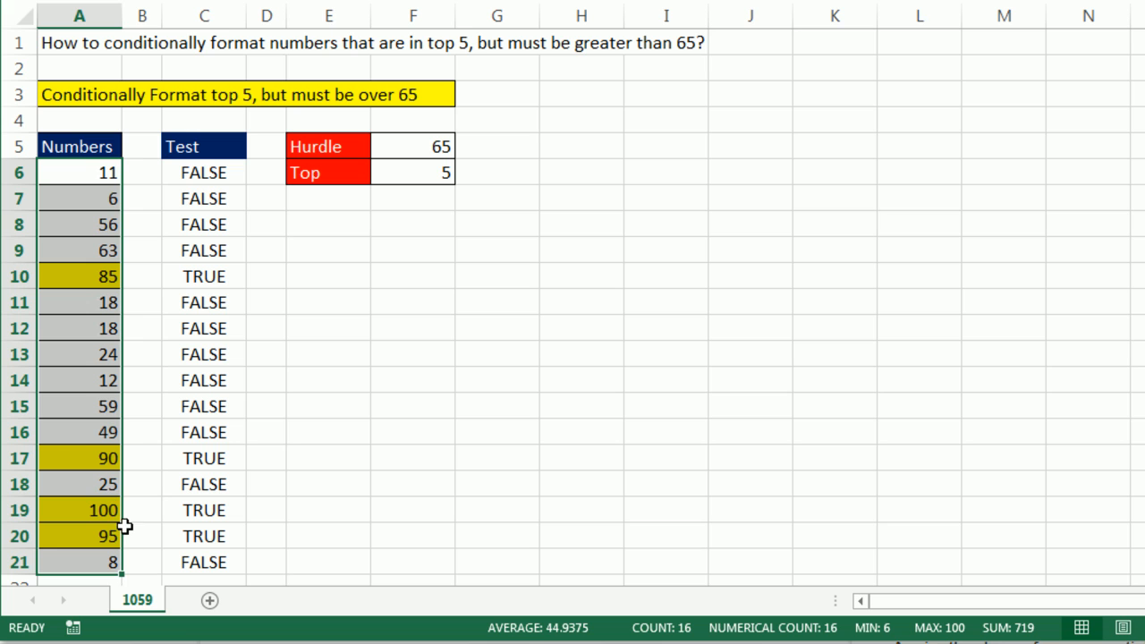
pyautogui.moveTo(404, 141)
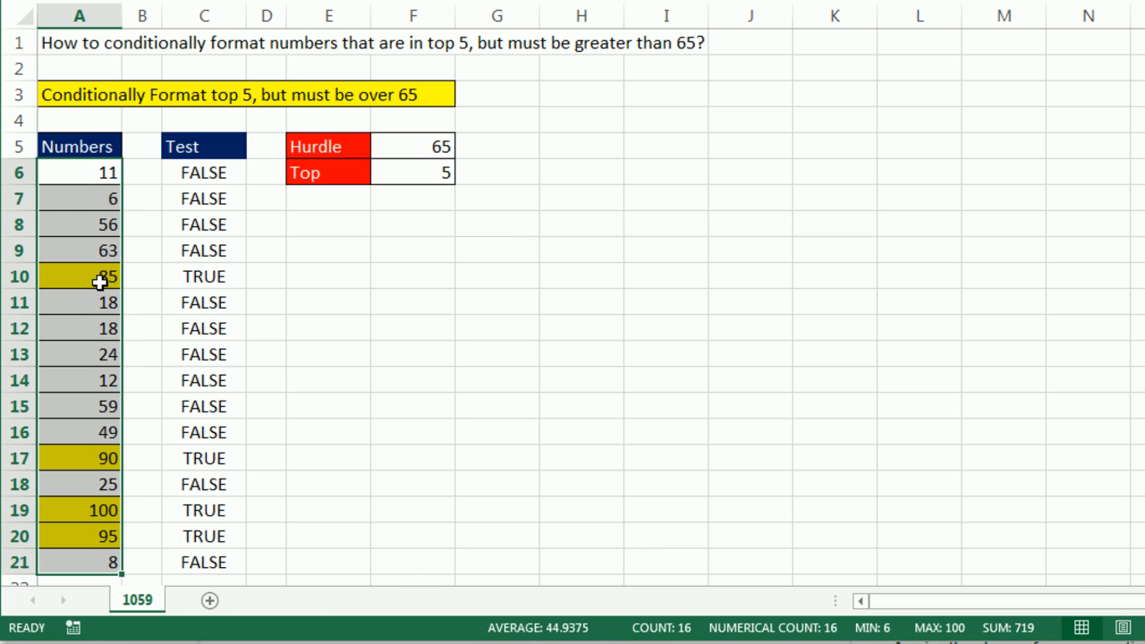
pyautogui.moveTo(397, 415)
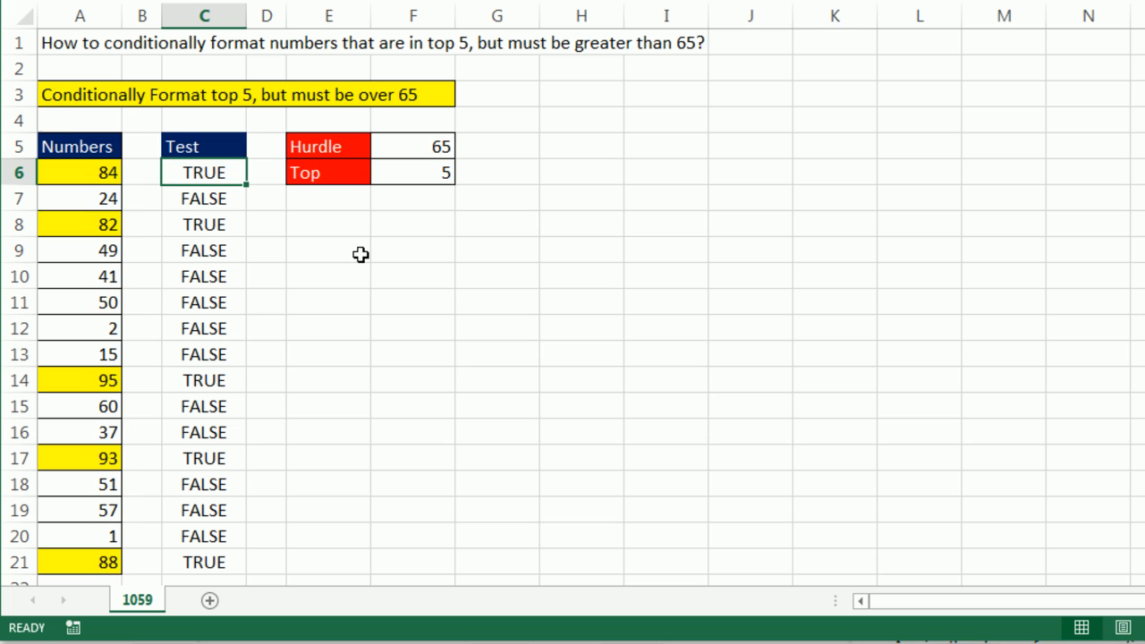
pyautogui.write('=AND(A6>$F$5,A6>=LARGE($A$6:$A$21,$F$6))')
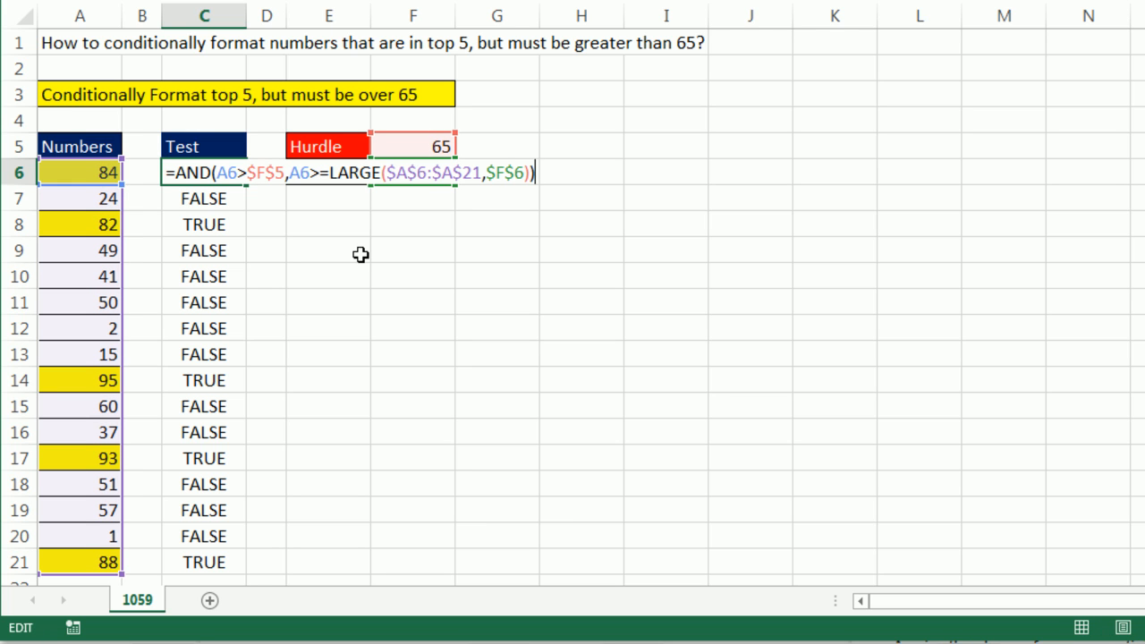
pyautogui.moveTo(436, 339)
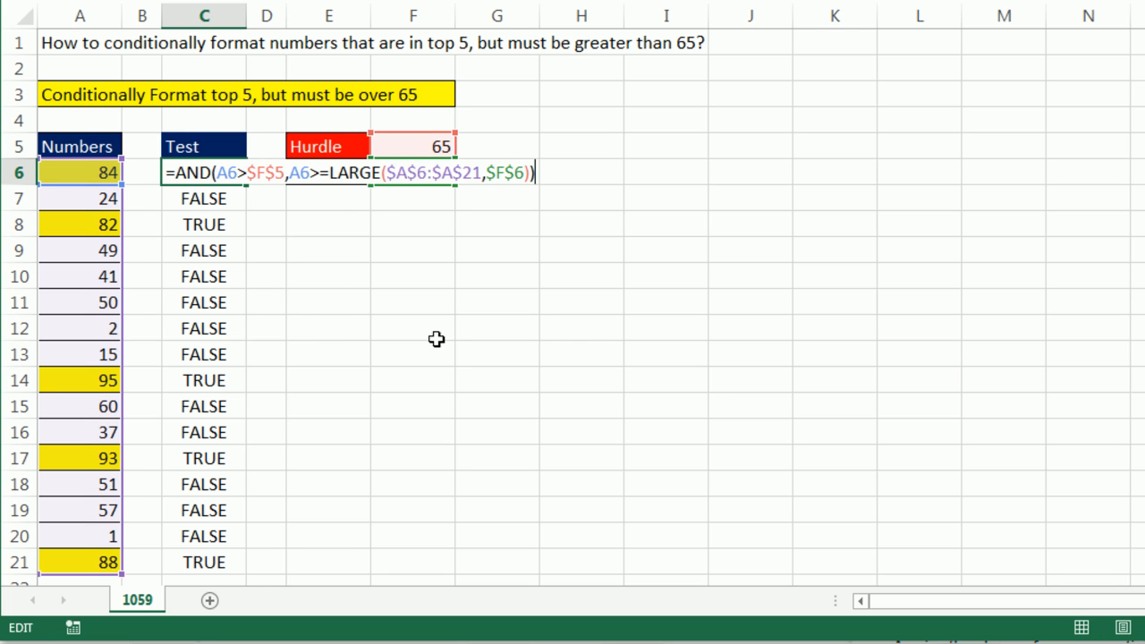